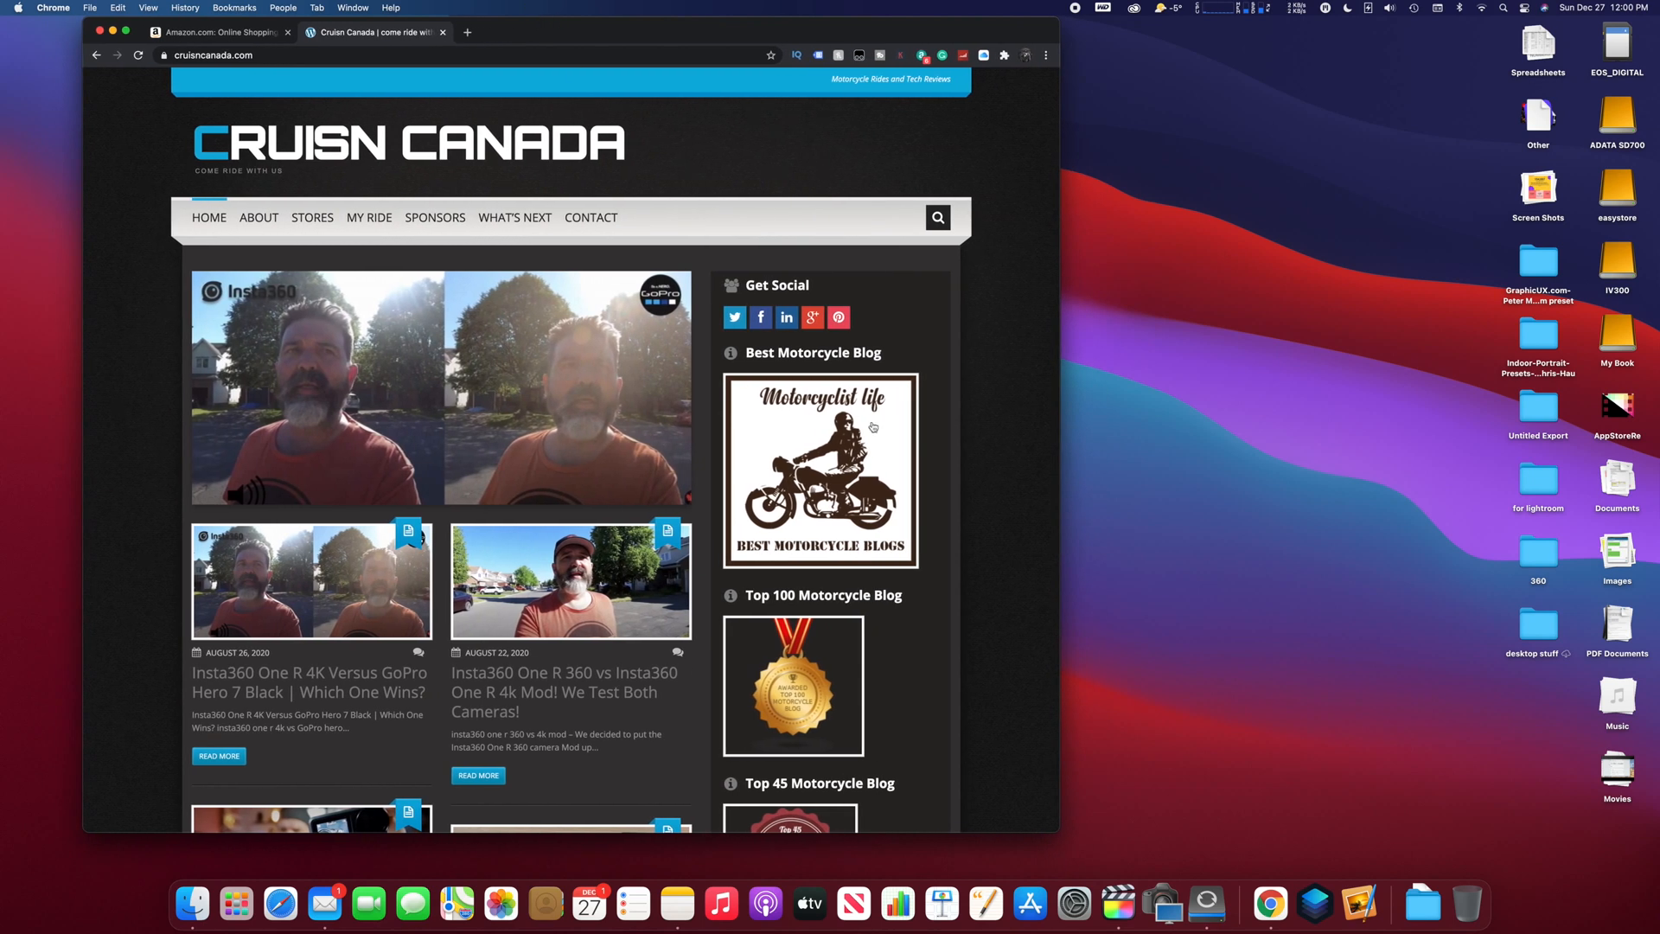
pyautogui.moveTo(268, 847)
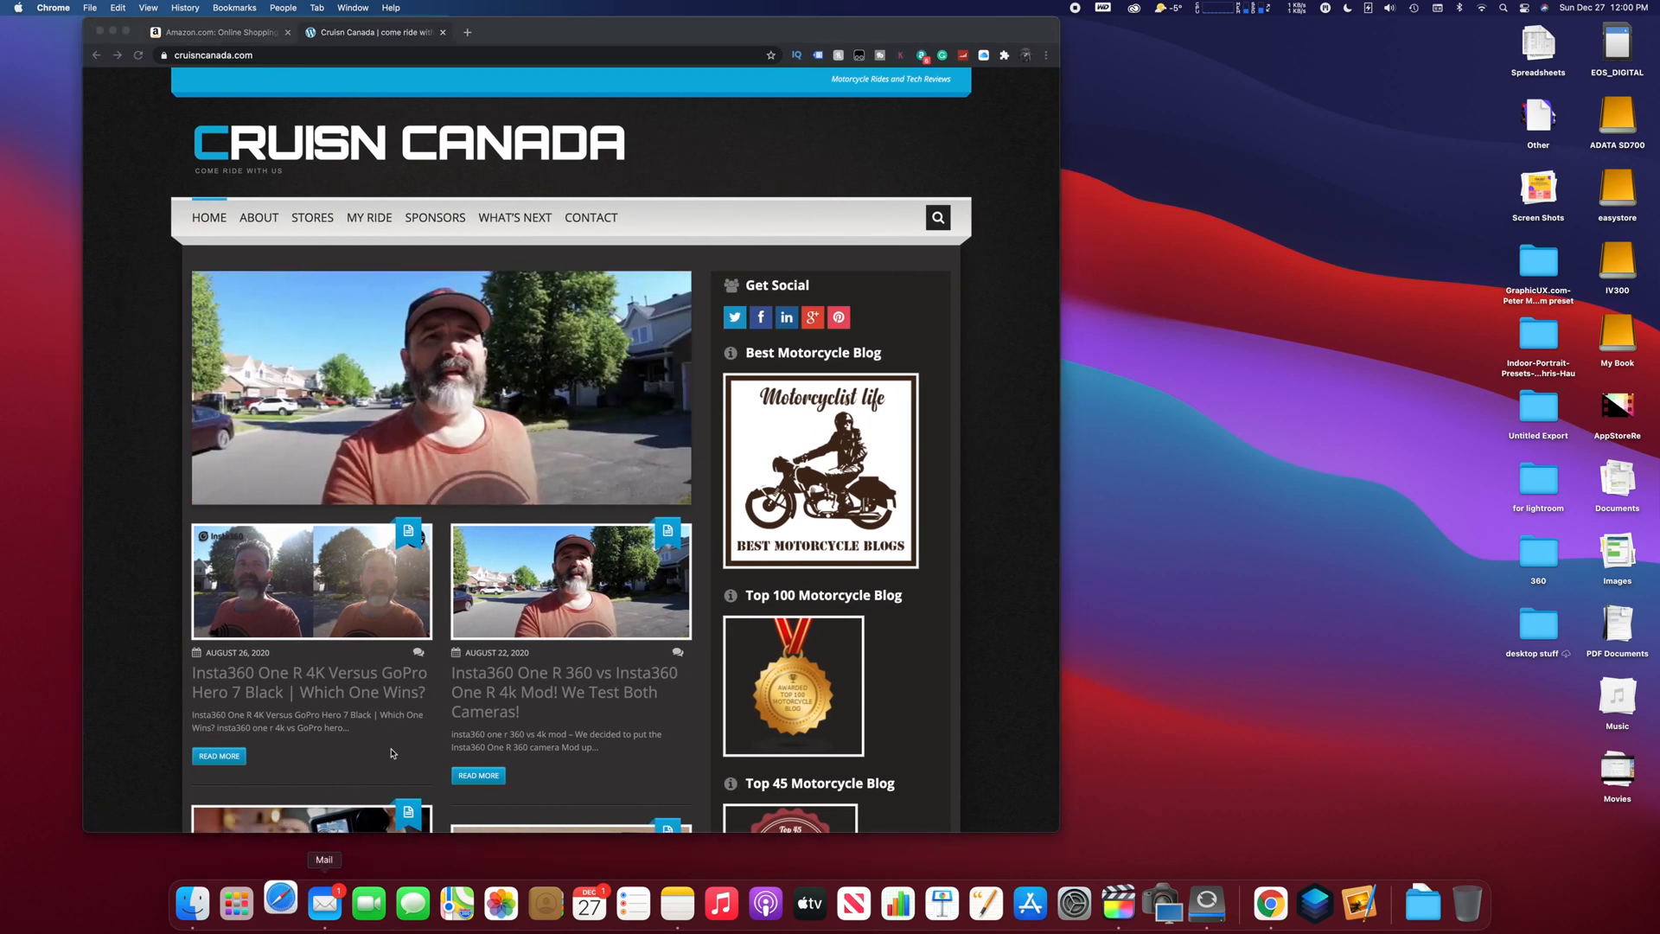
# Bring up a Safari window and reveal Chrome's full-screen and tiling choices
pyautogui.click(281, 904)
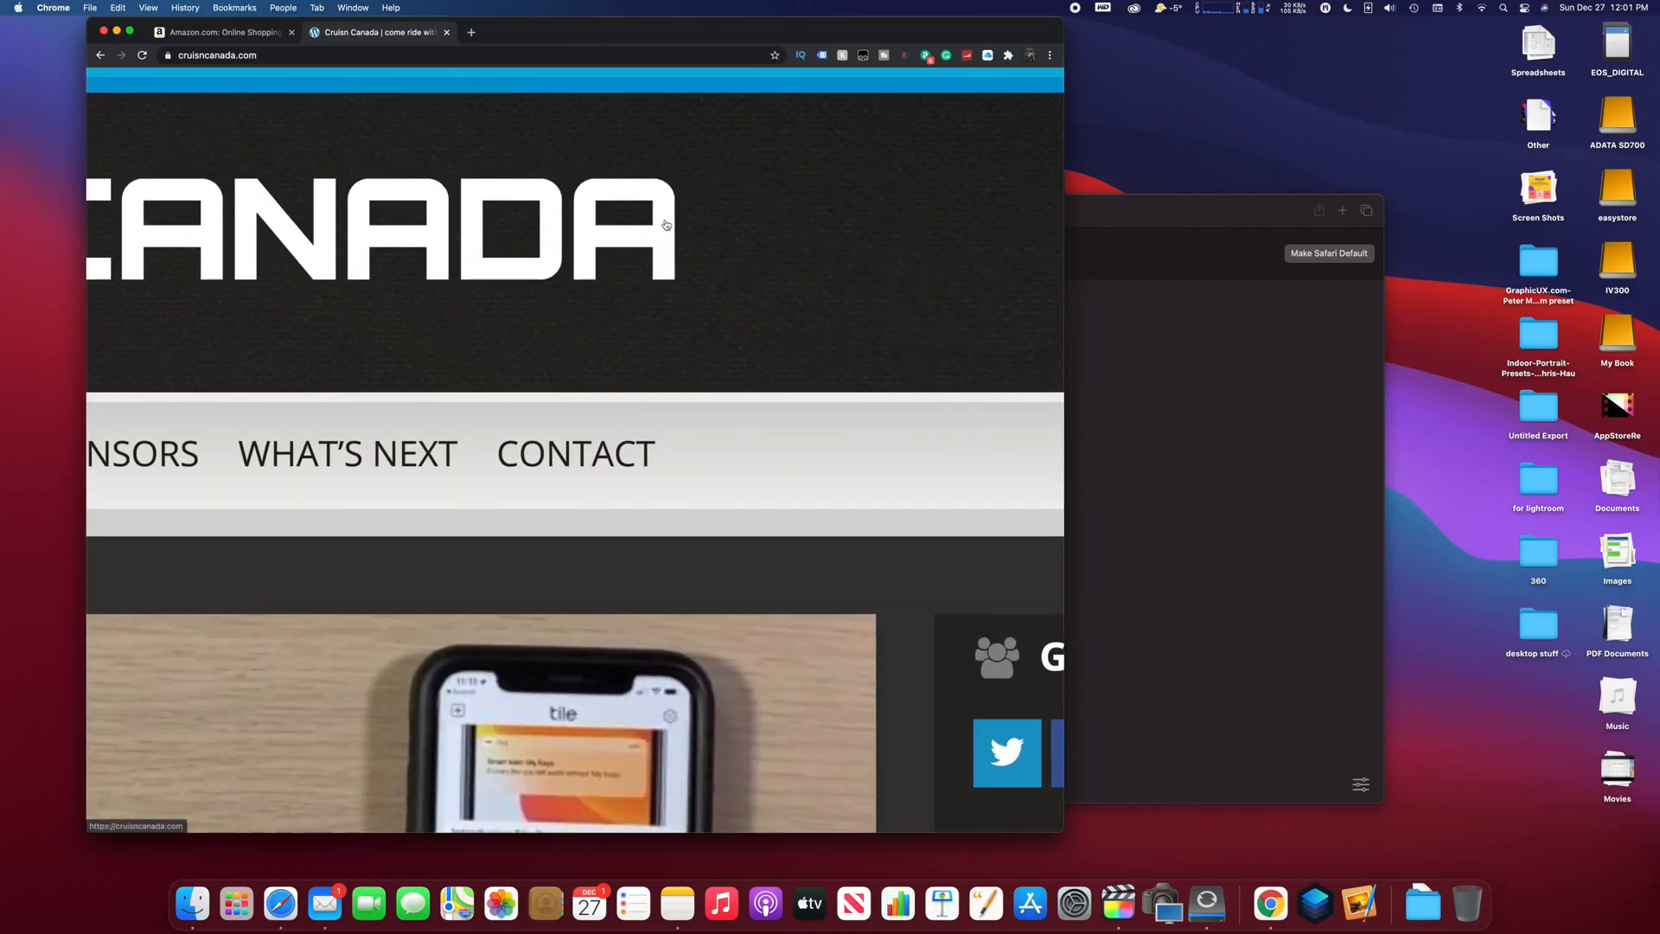
pyautogui.click(142, 55)
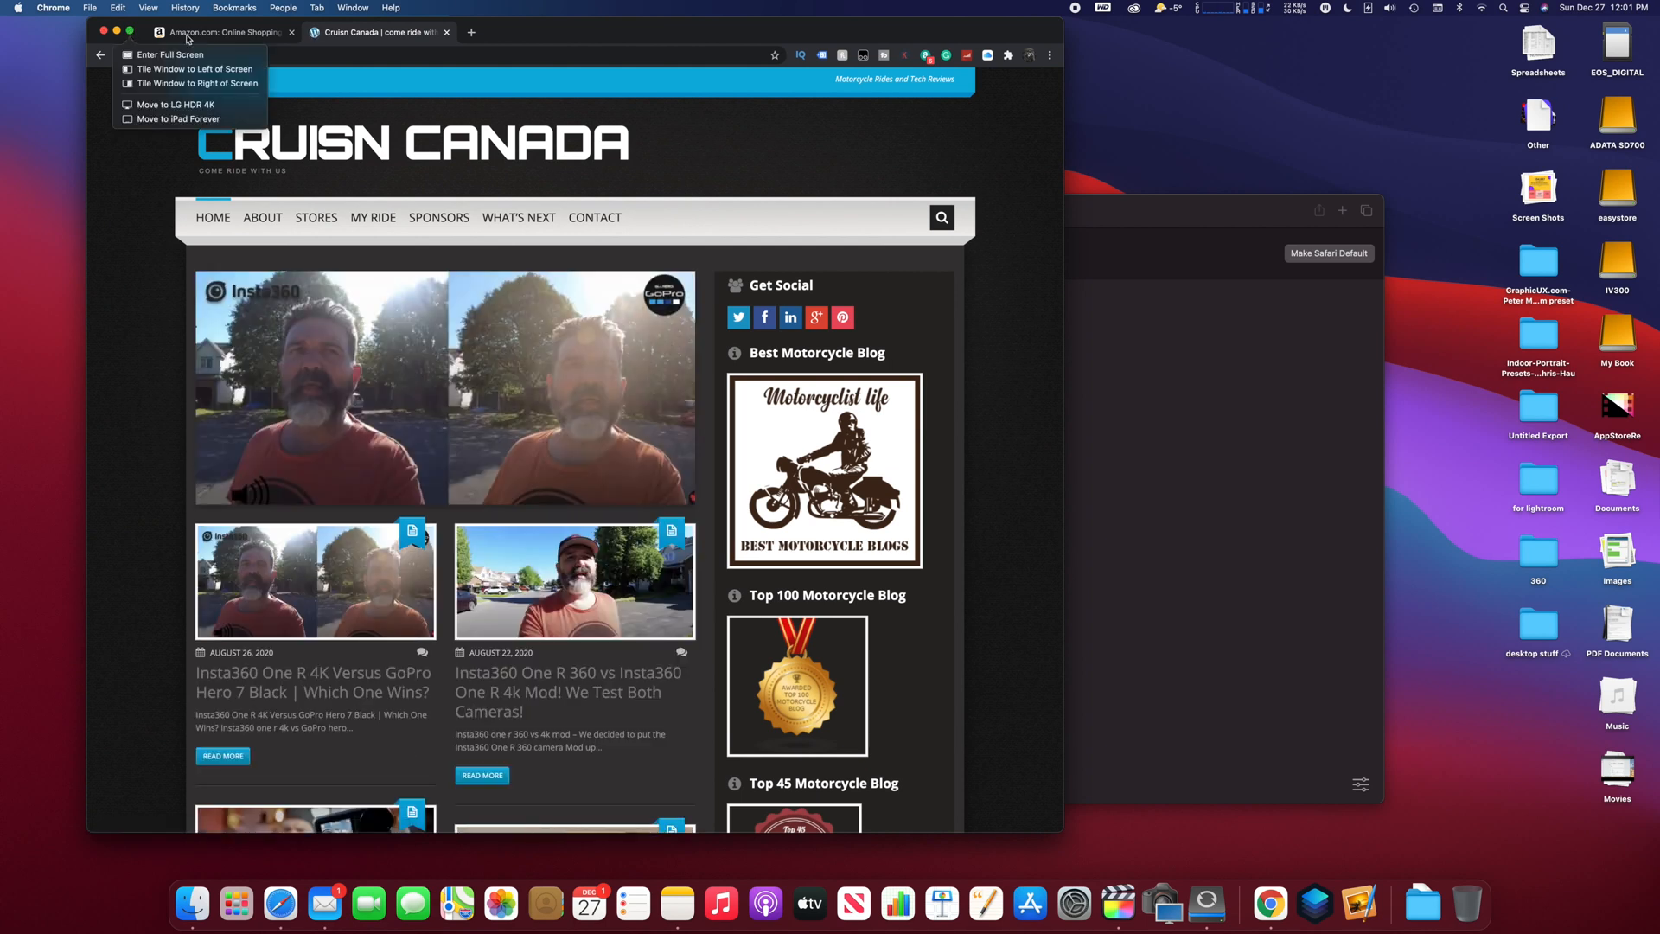
pyautogui.moveTo(763, 169)
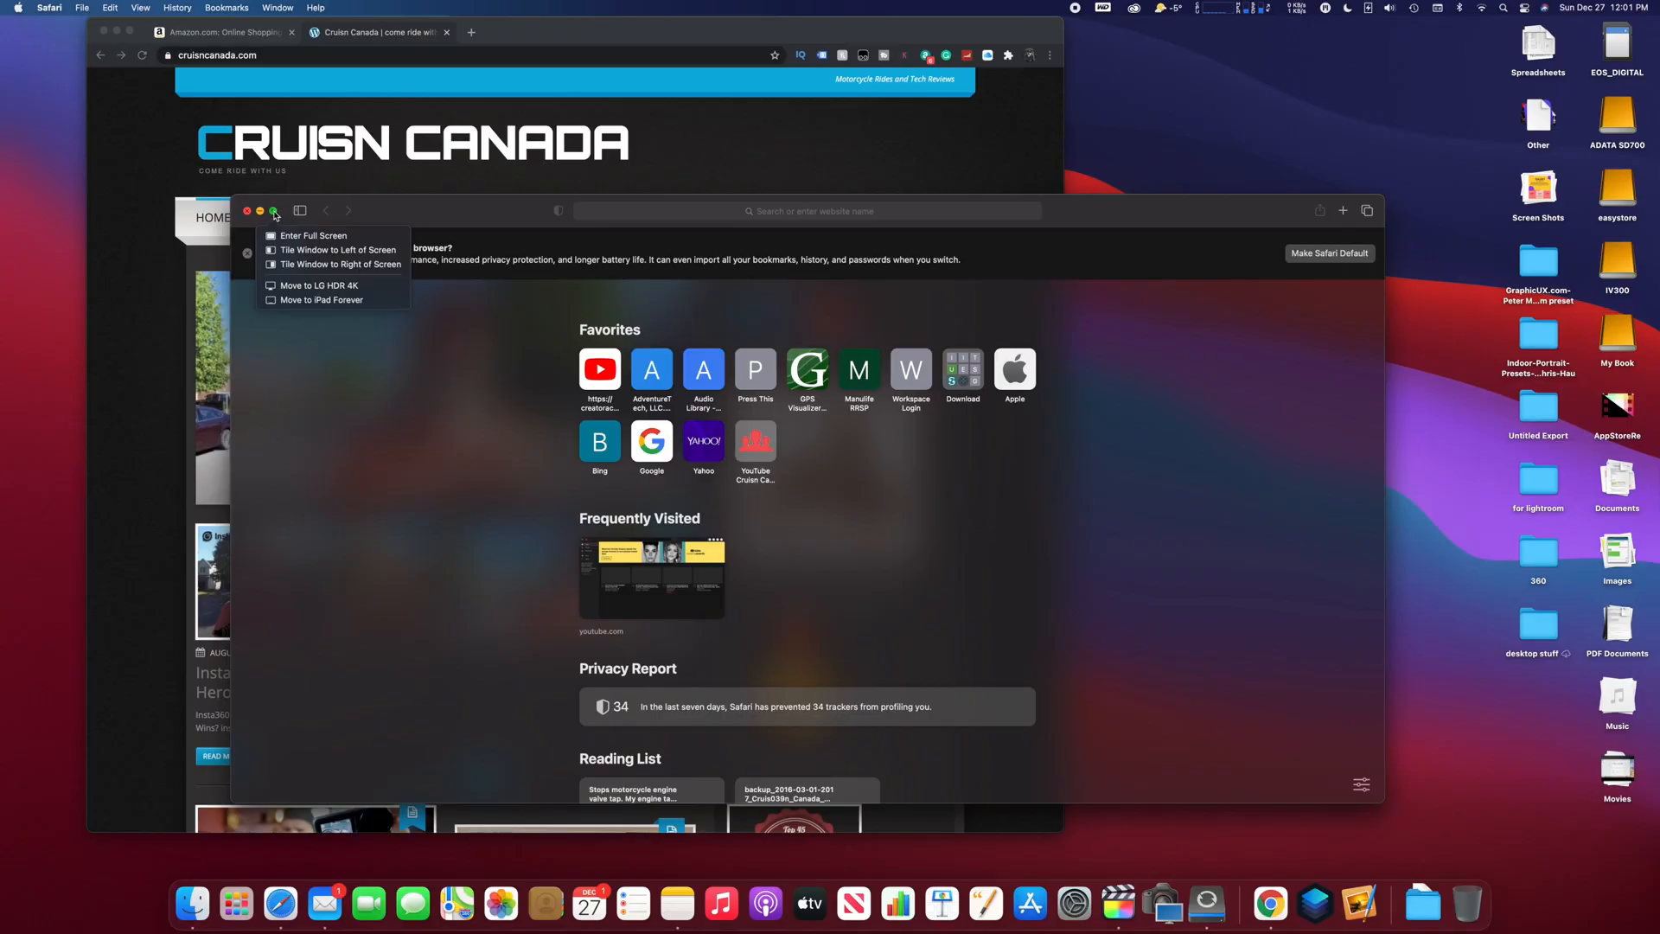
pyautogui.click(274, 209)
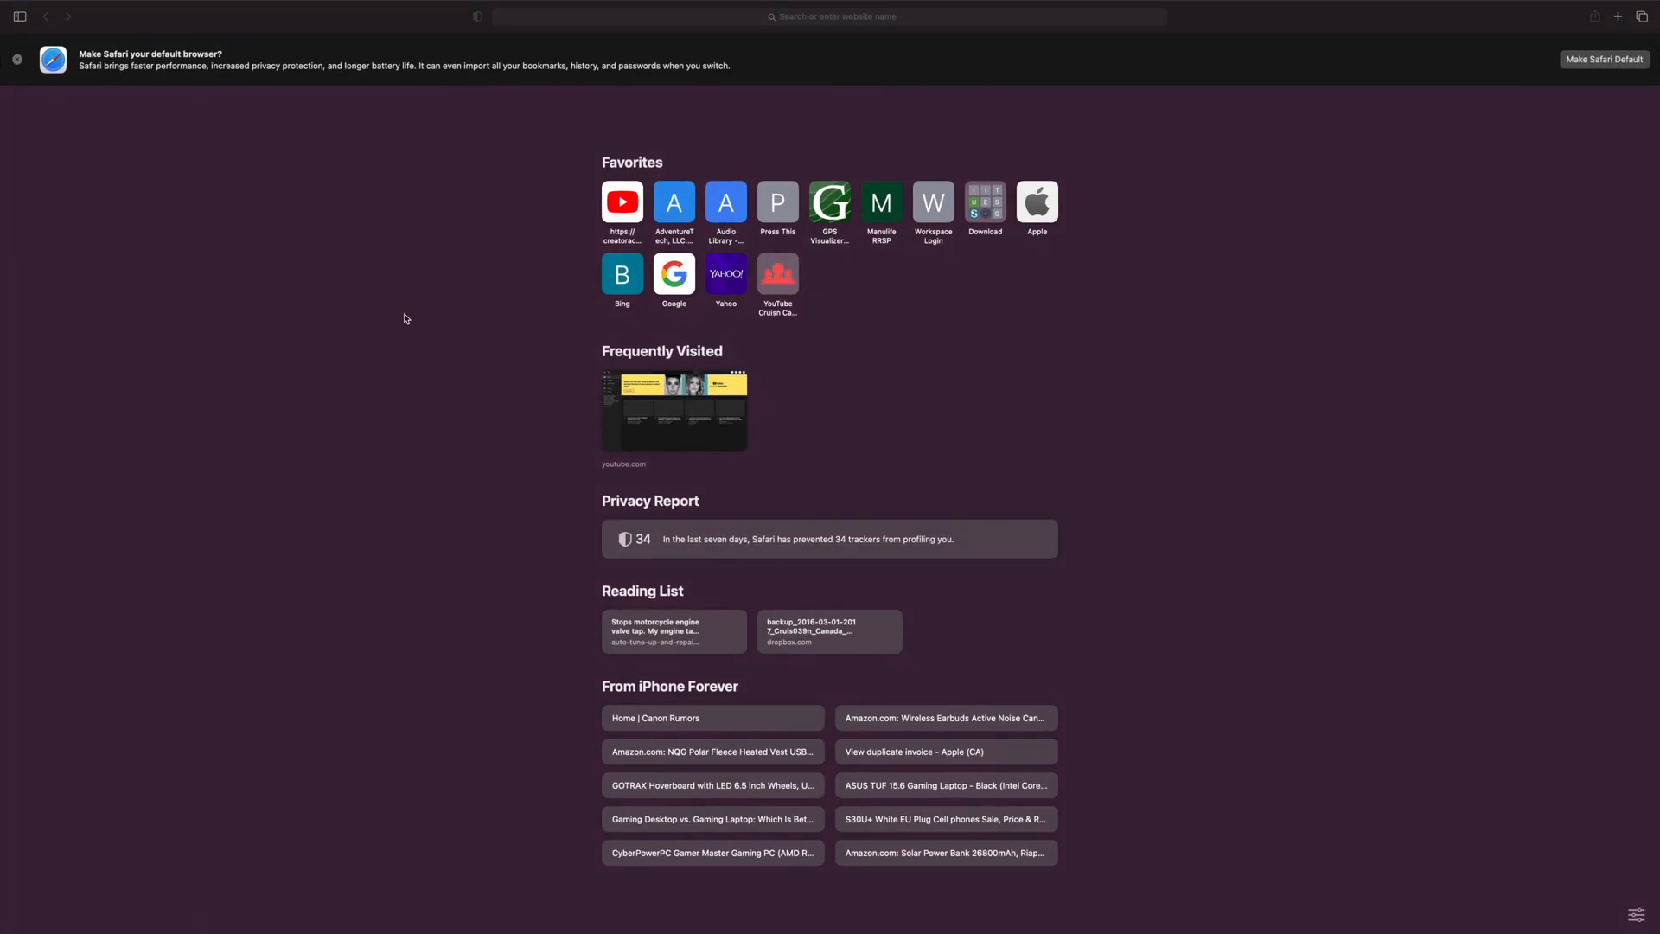
pyautogui.moveTo(559, 498)
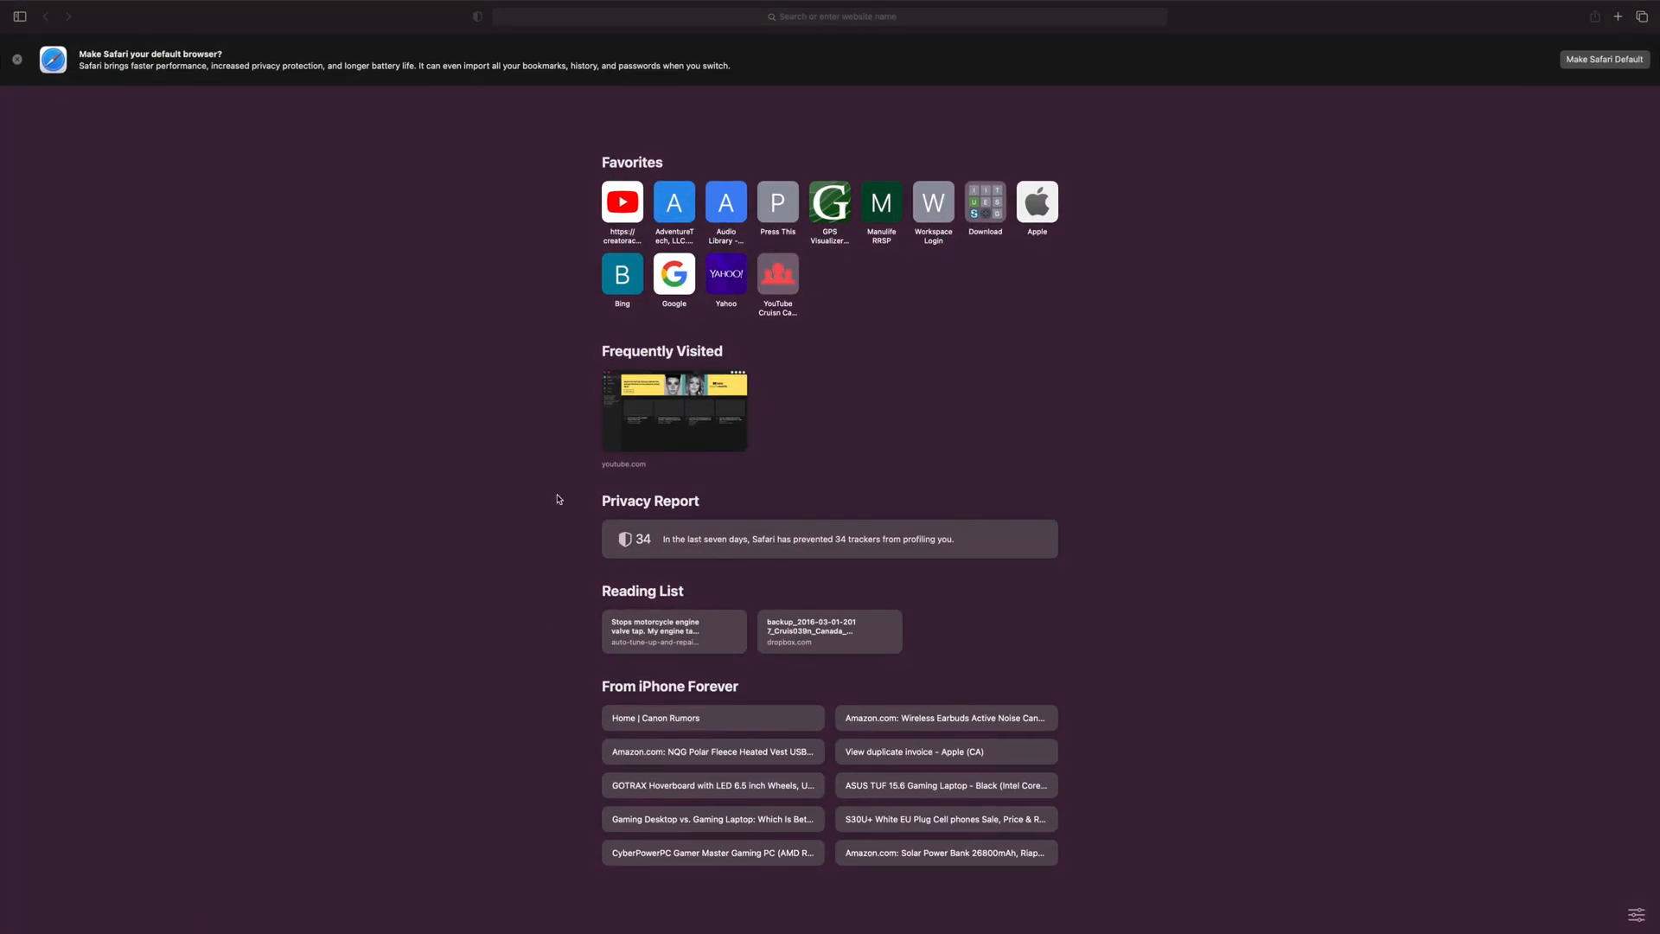
pyautogui.moveTo(479, 405)
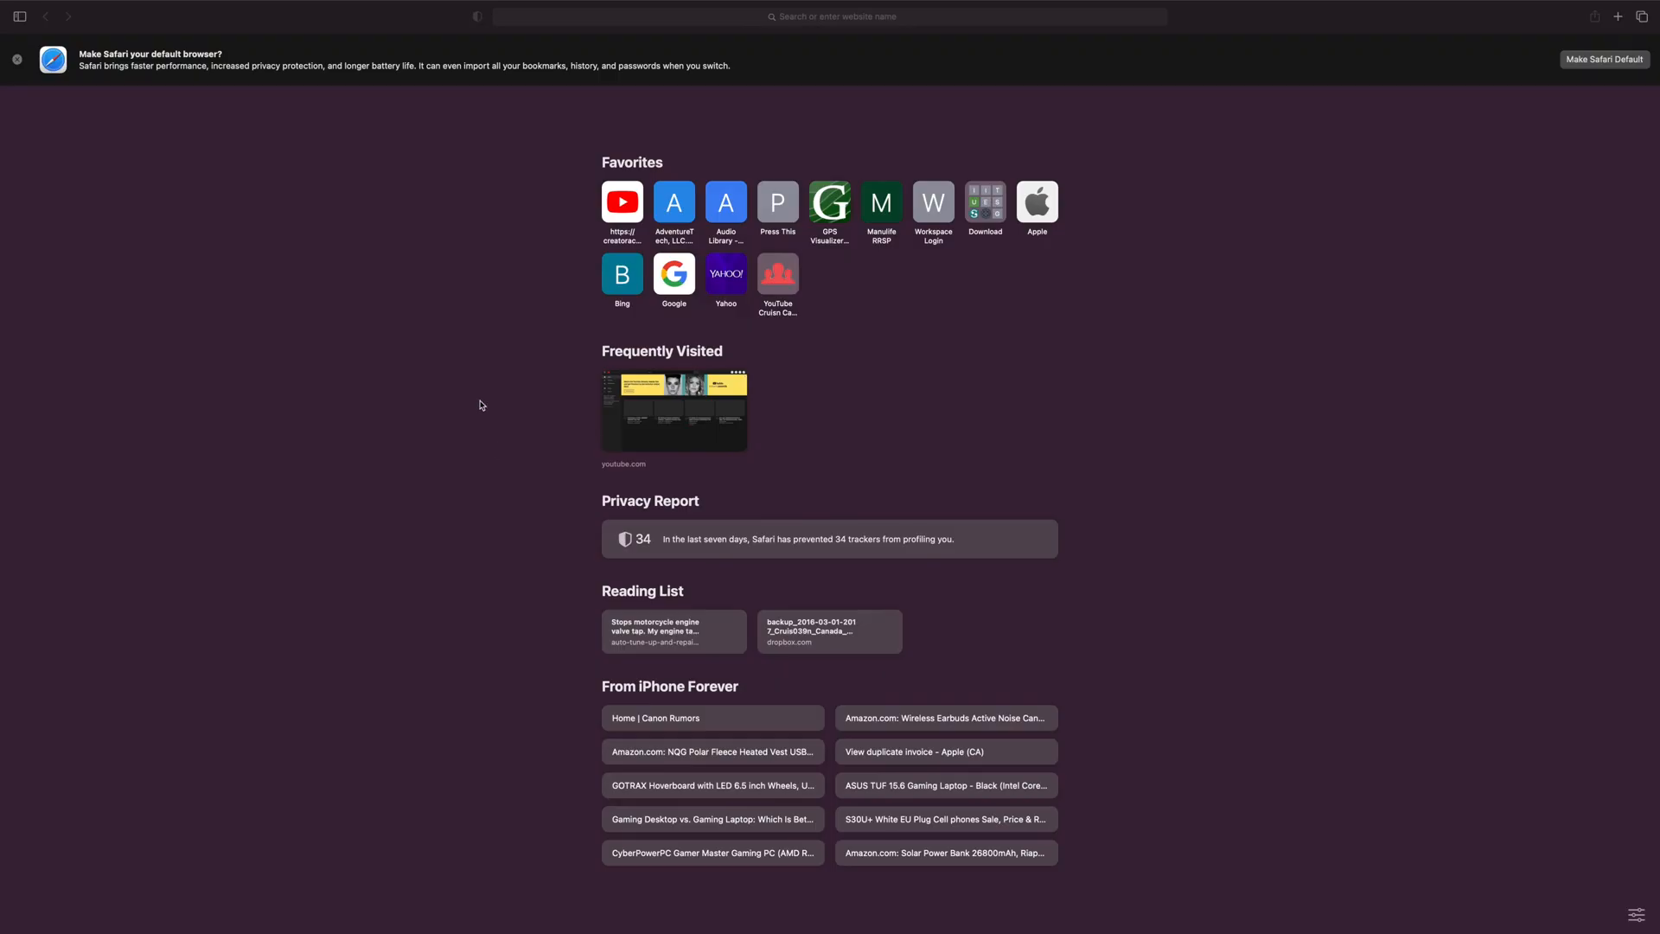
pyautogui.moveTo(253, 102)
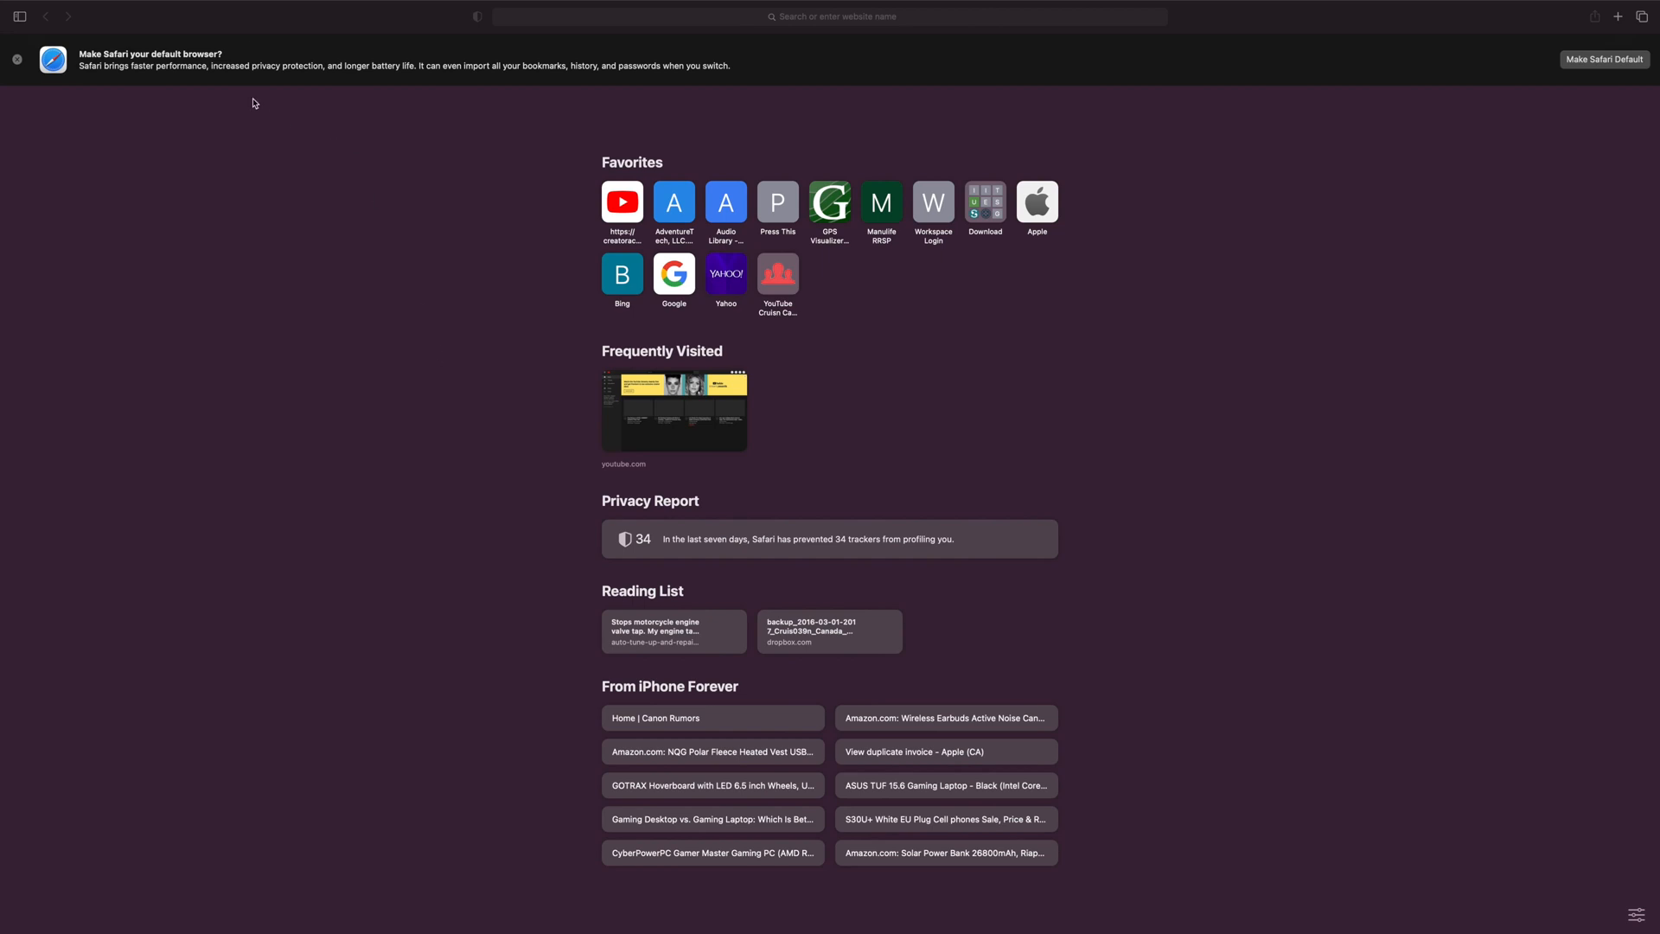
pyautogui.moveTo(258, 189)
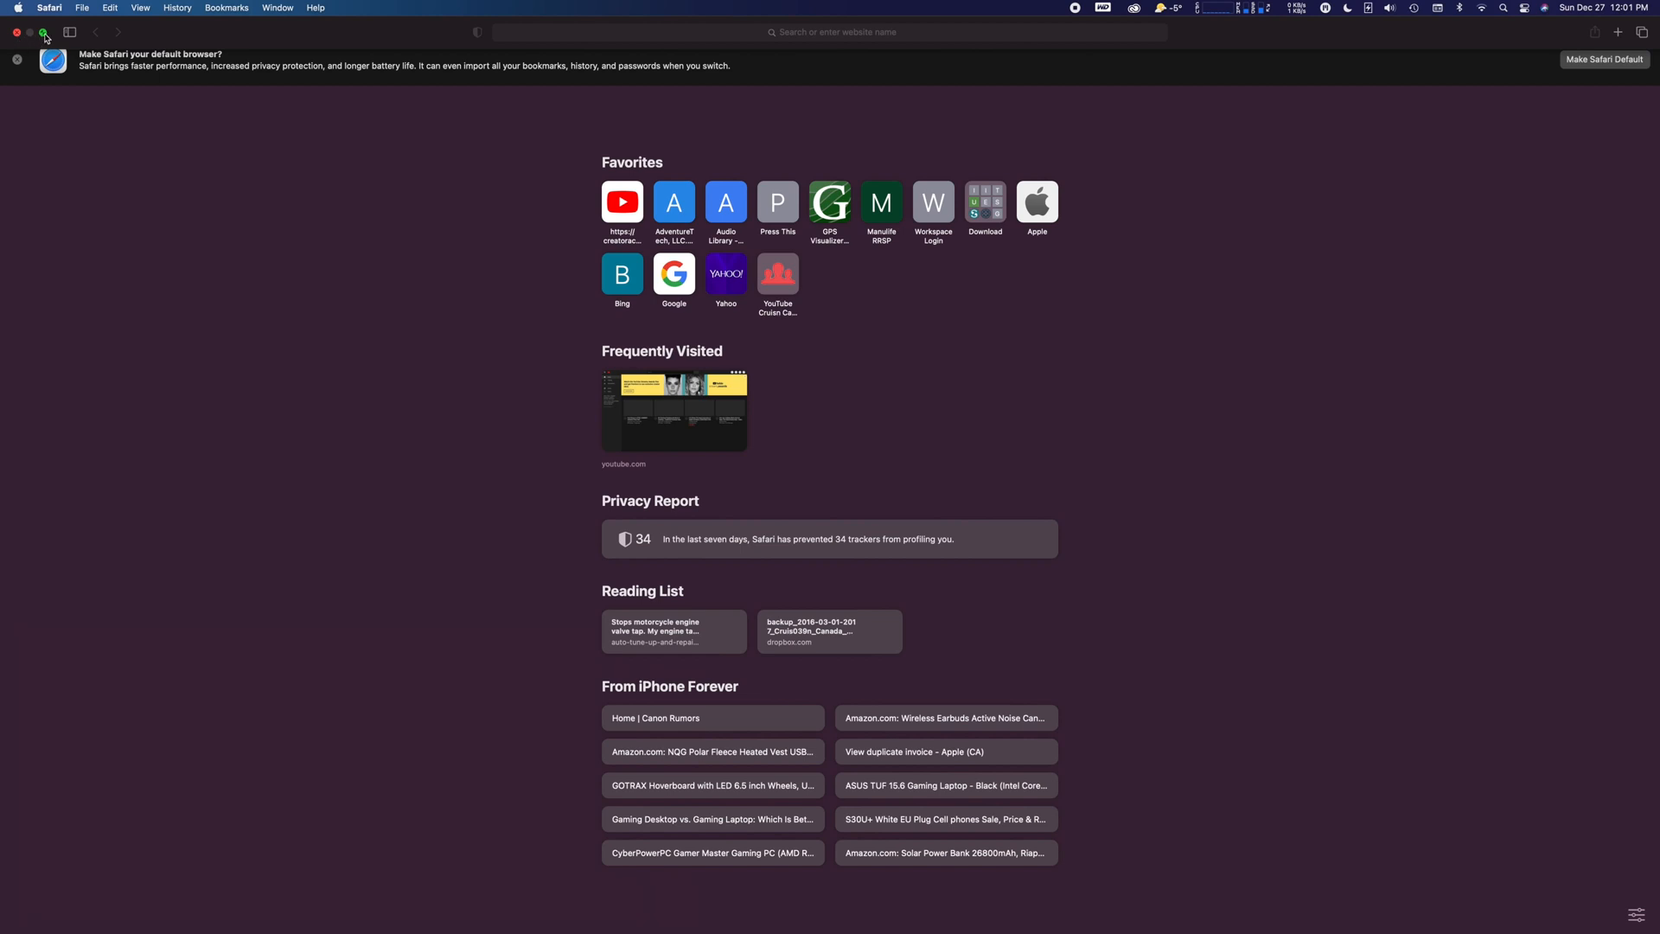
pyautogui.click(43, 31)
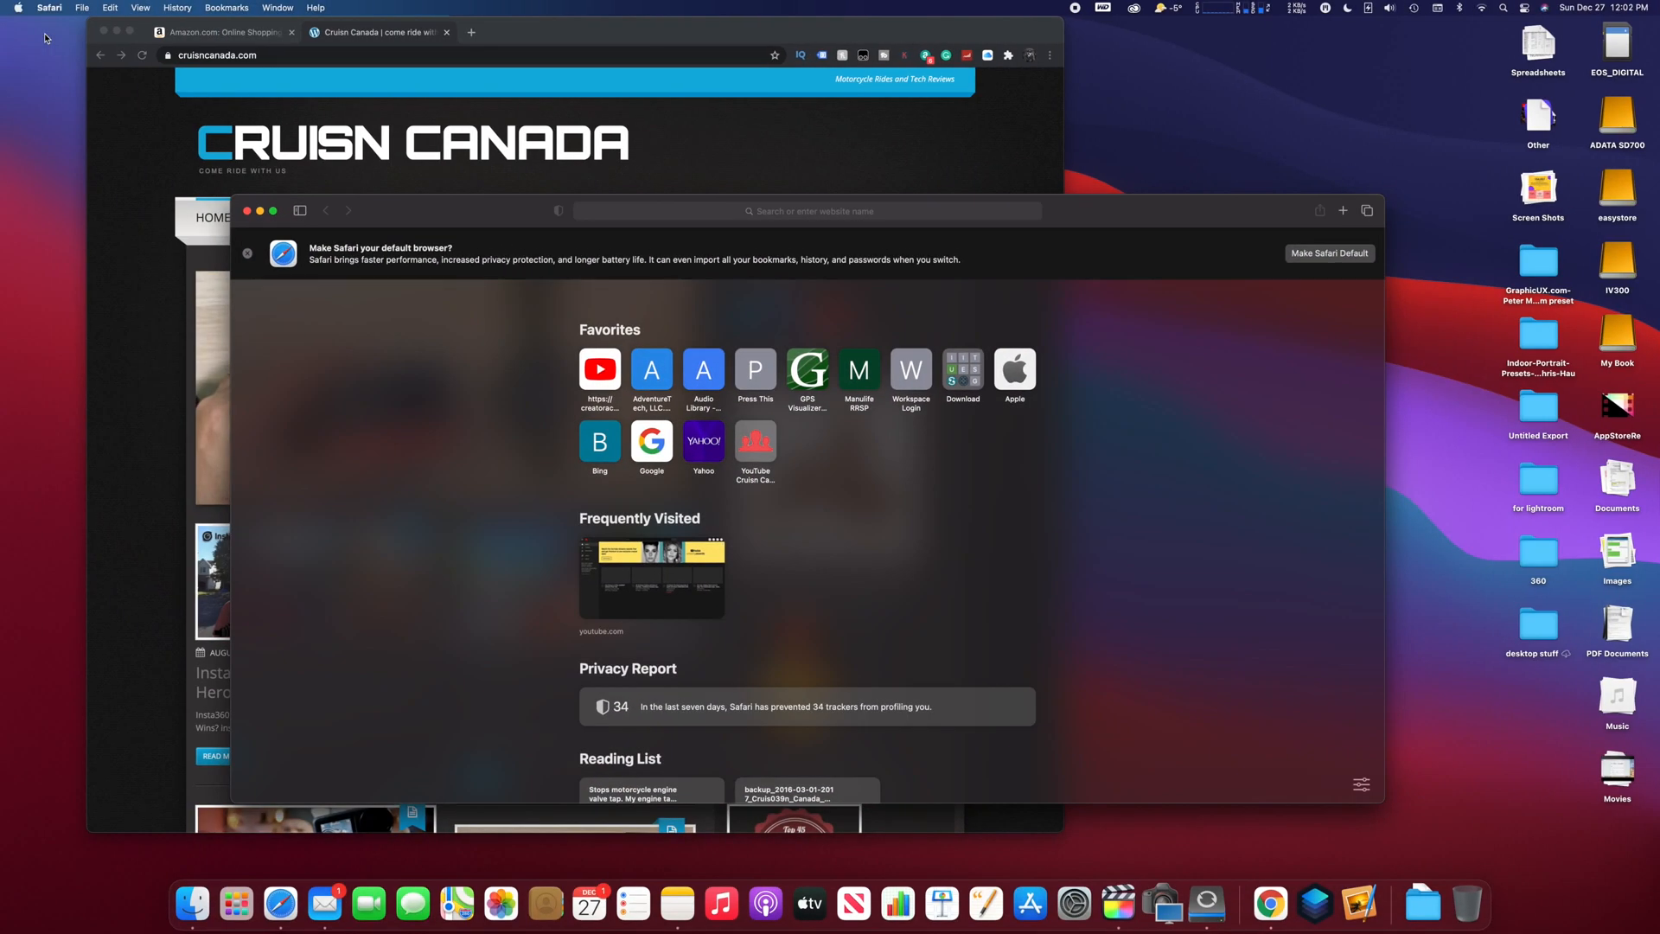
pyautogui.moveTo(273, 211)
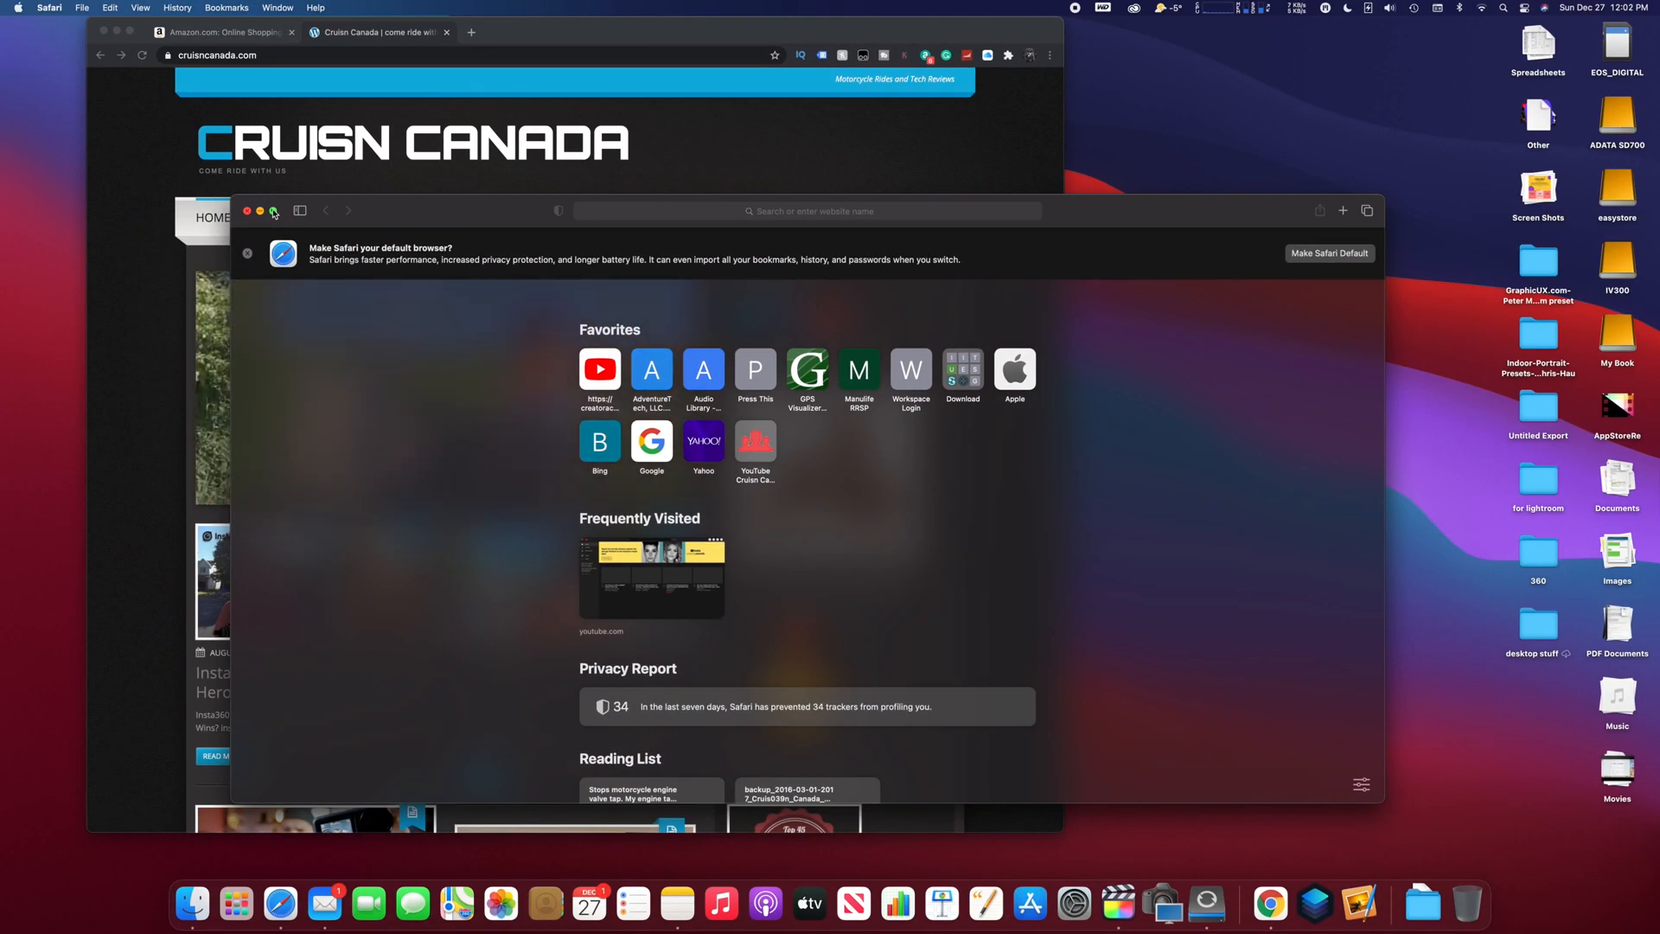
# Review Safari's tiling, another-display and iPad options, then dismiss them unchosen
pyautogui.click(273, 211)
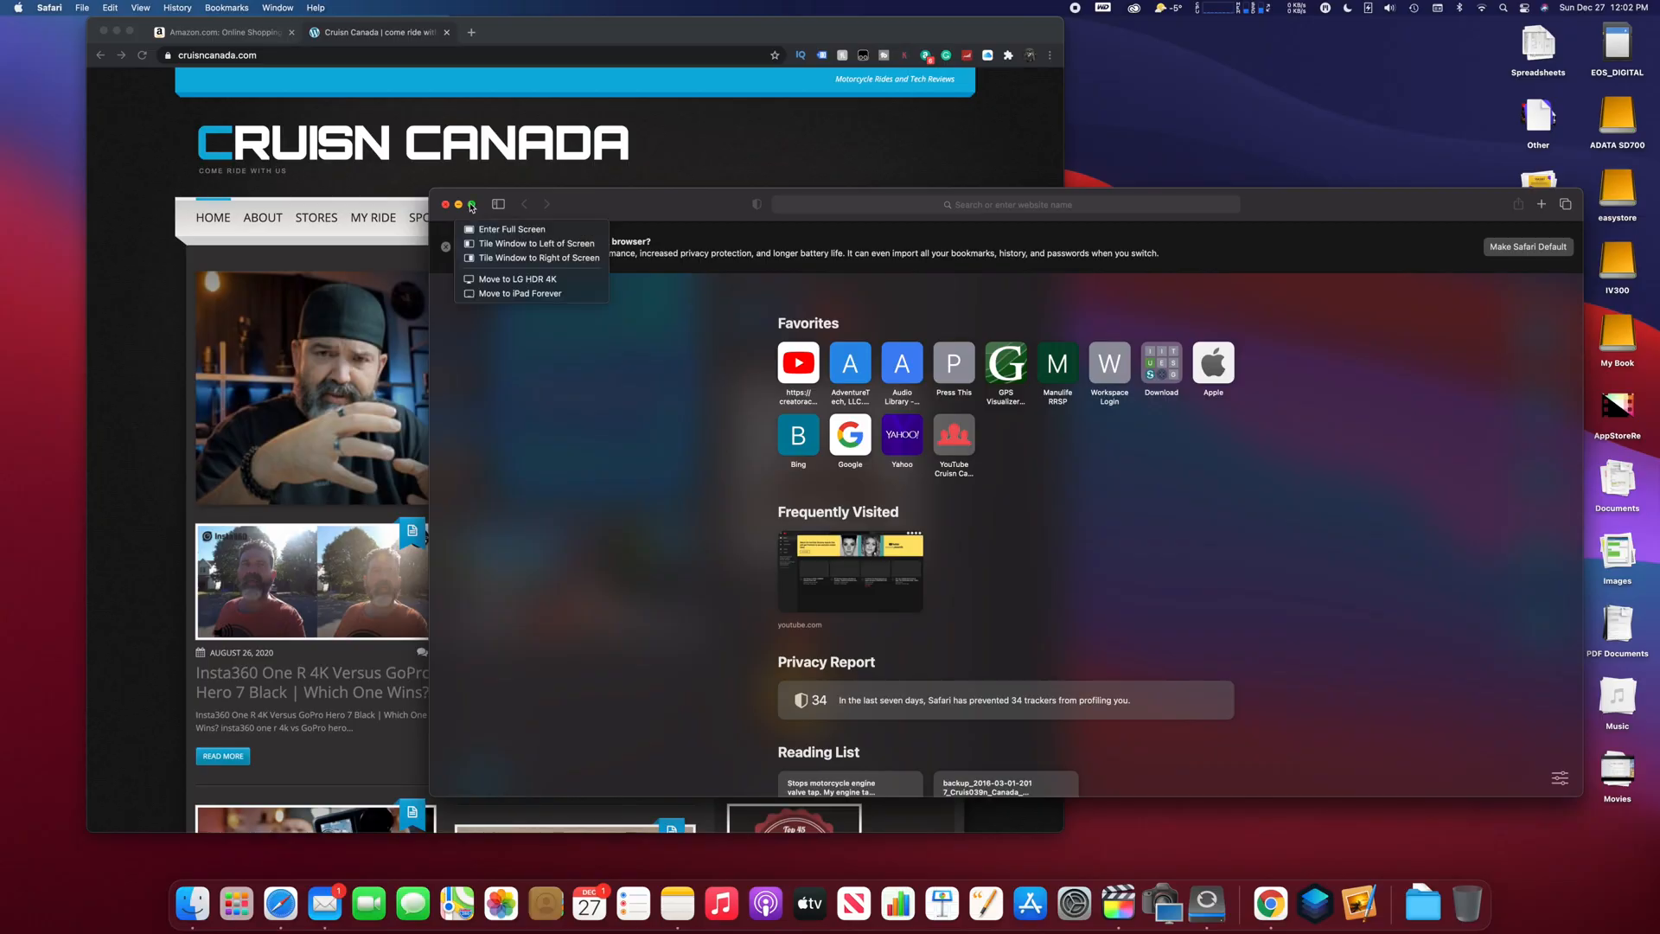
pyautogui.moveTo(512, 228)
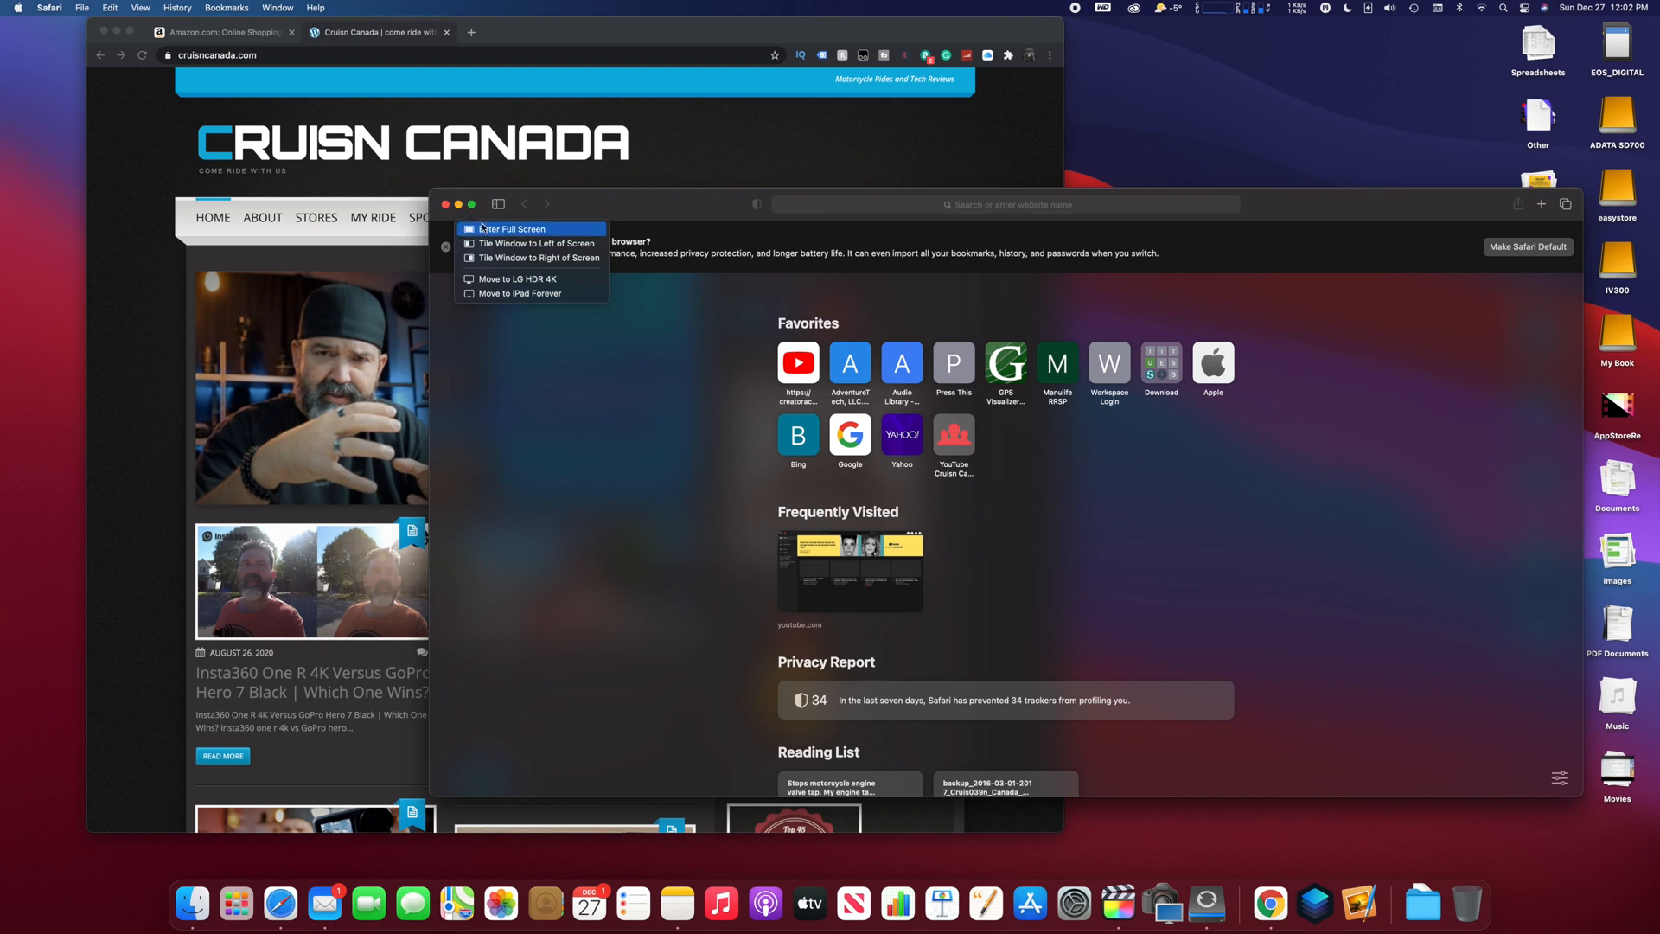
pyautogui.moveTo(531, 258)
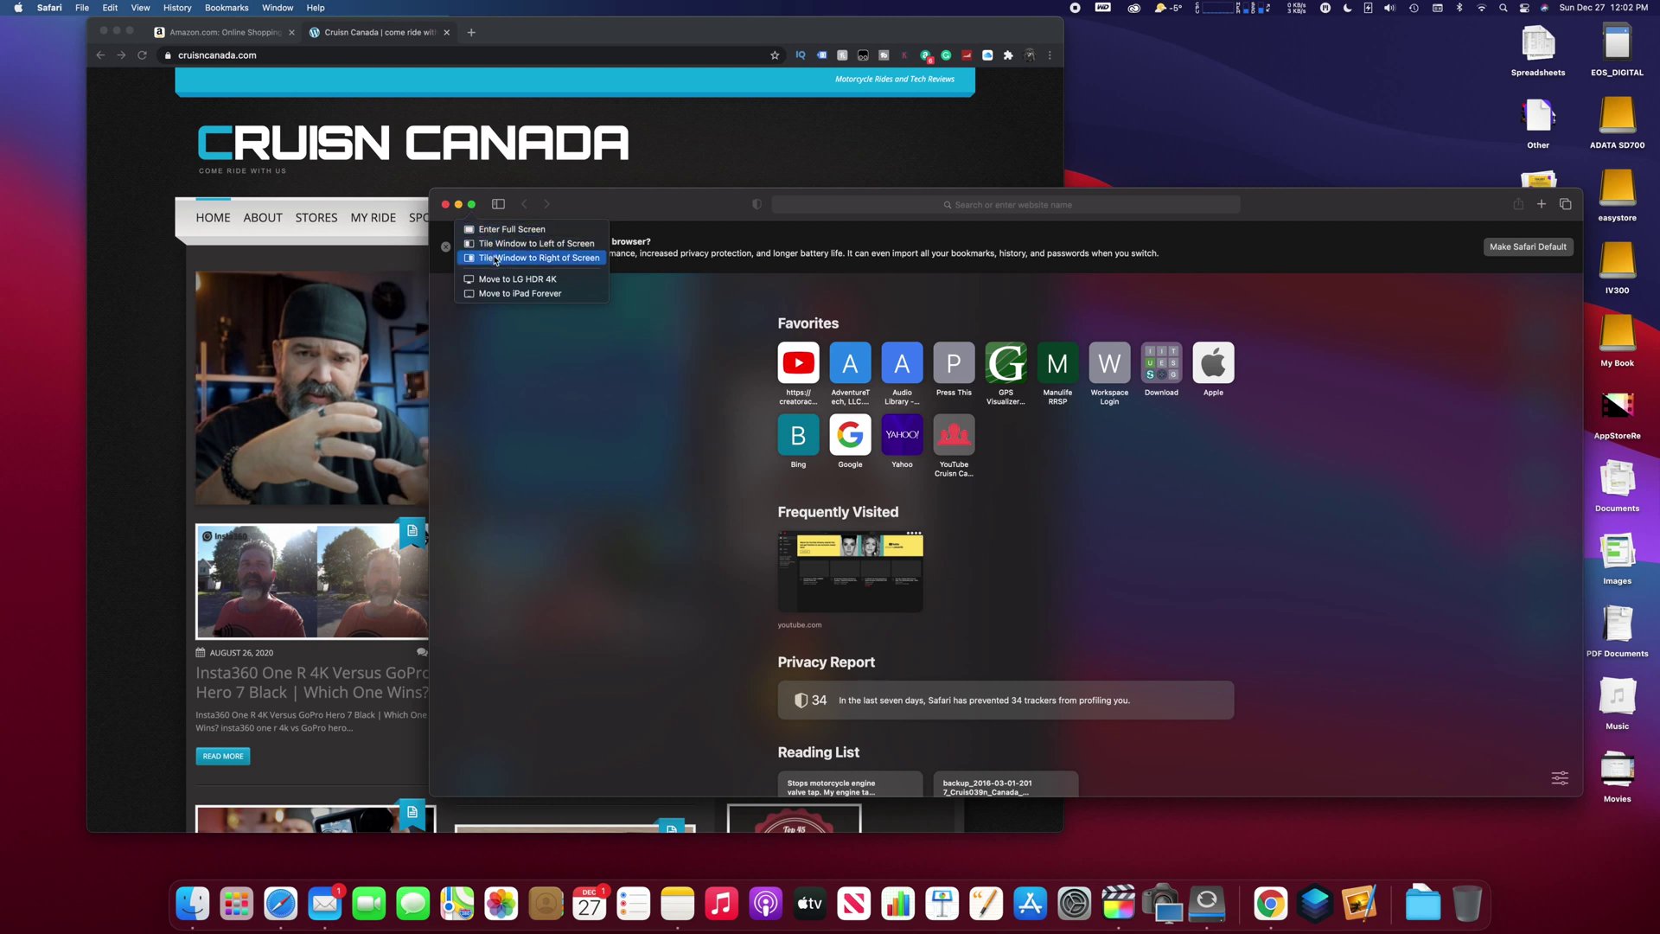
pyautogui.moveTo(520, 294)
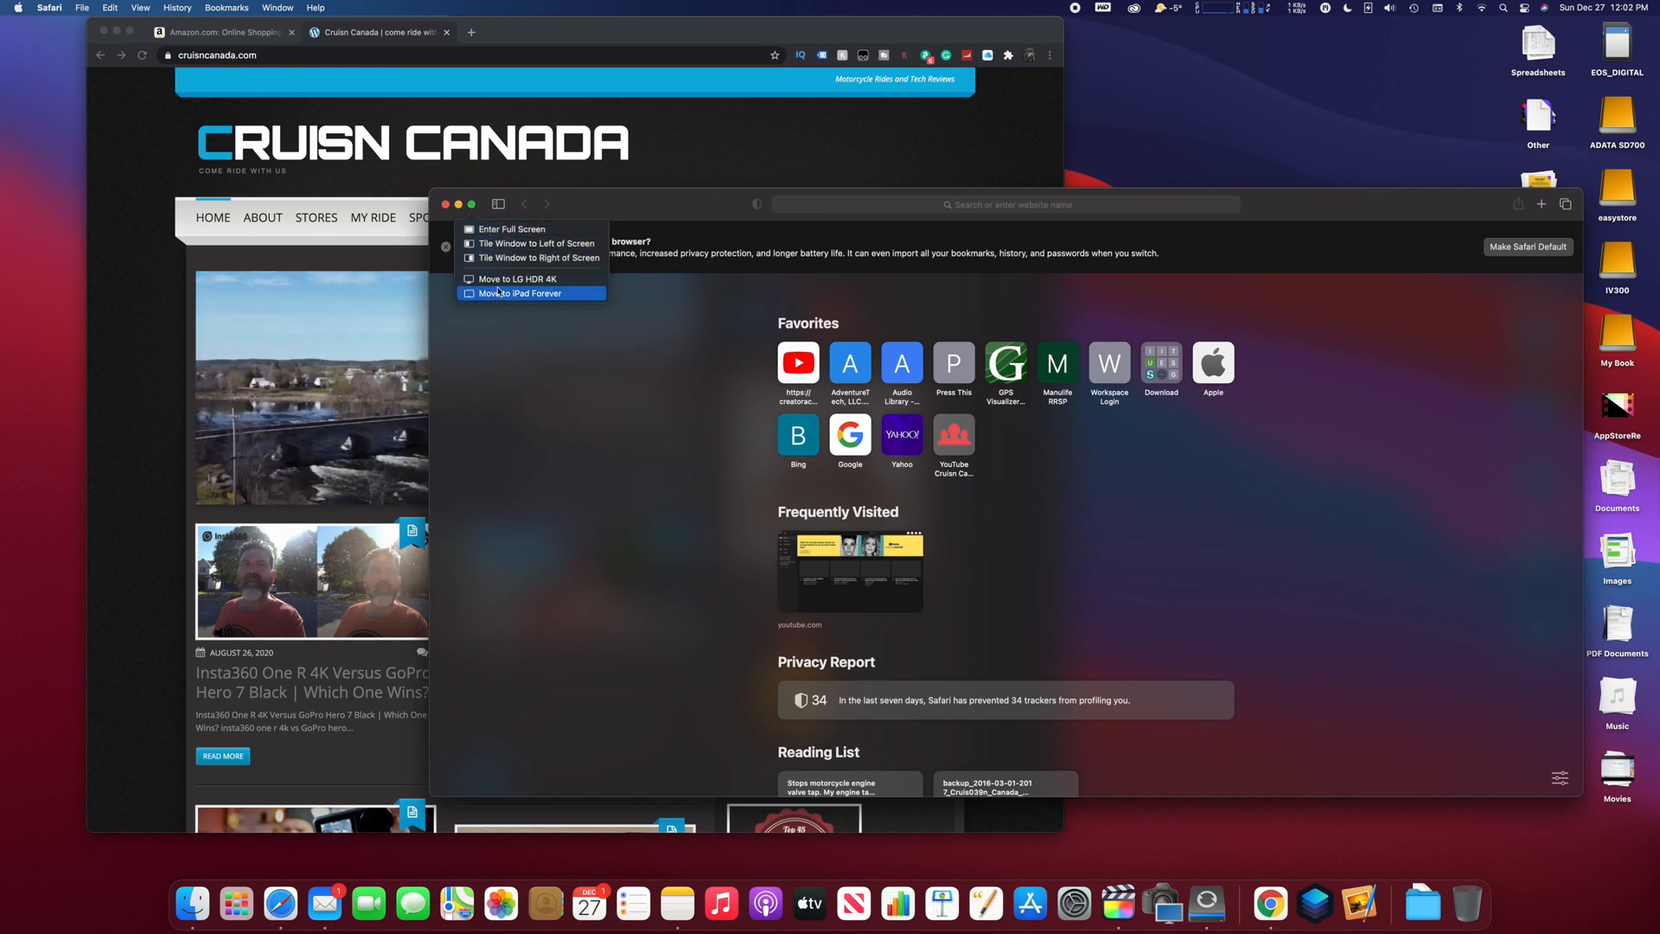
pyautogui.moveTo(517, 279)
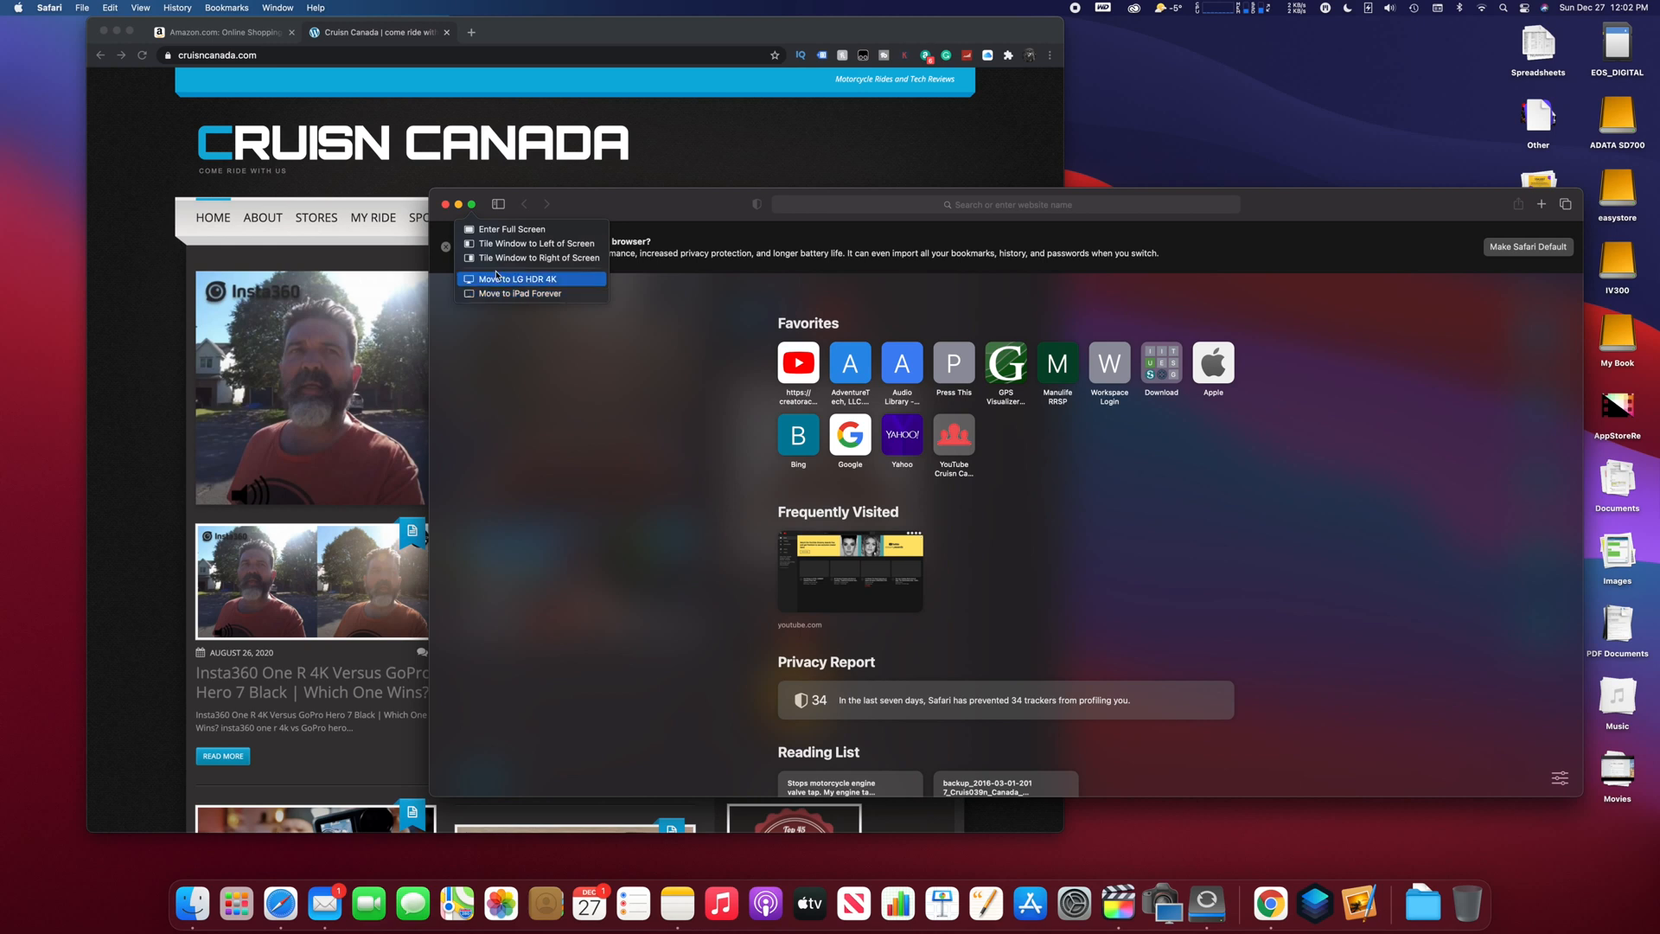
pyautogui.moveTo(532, 244)
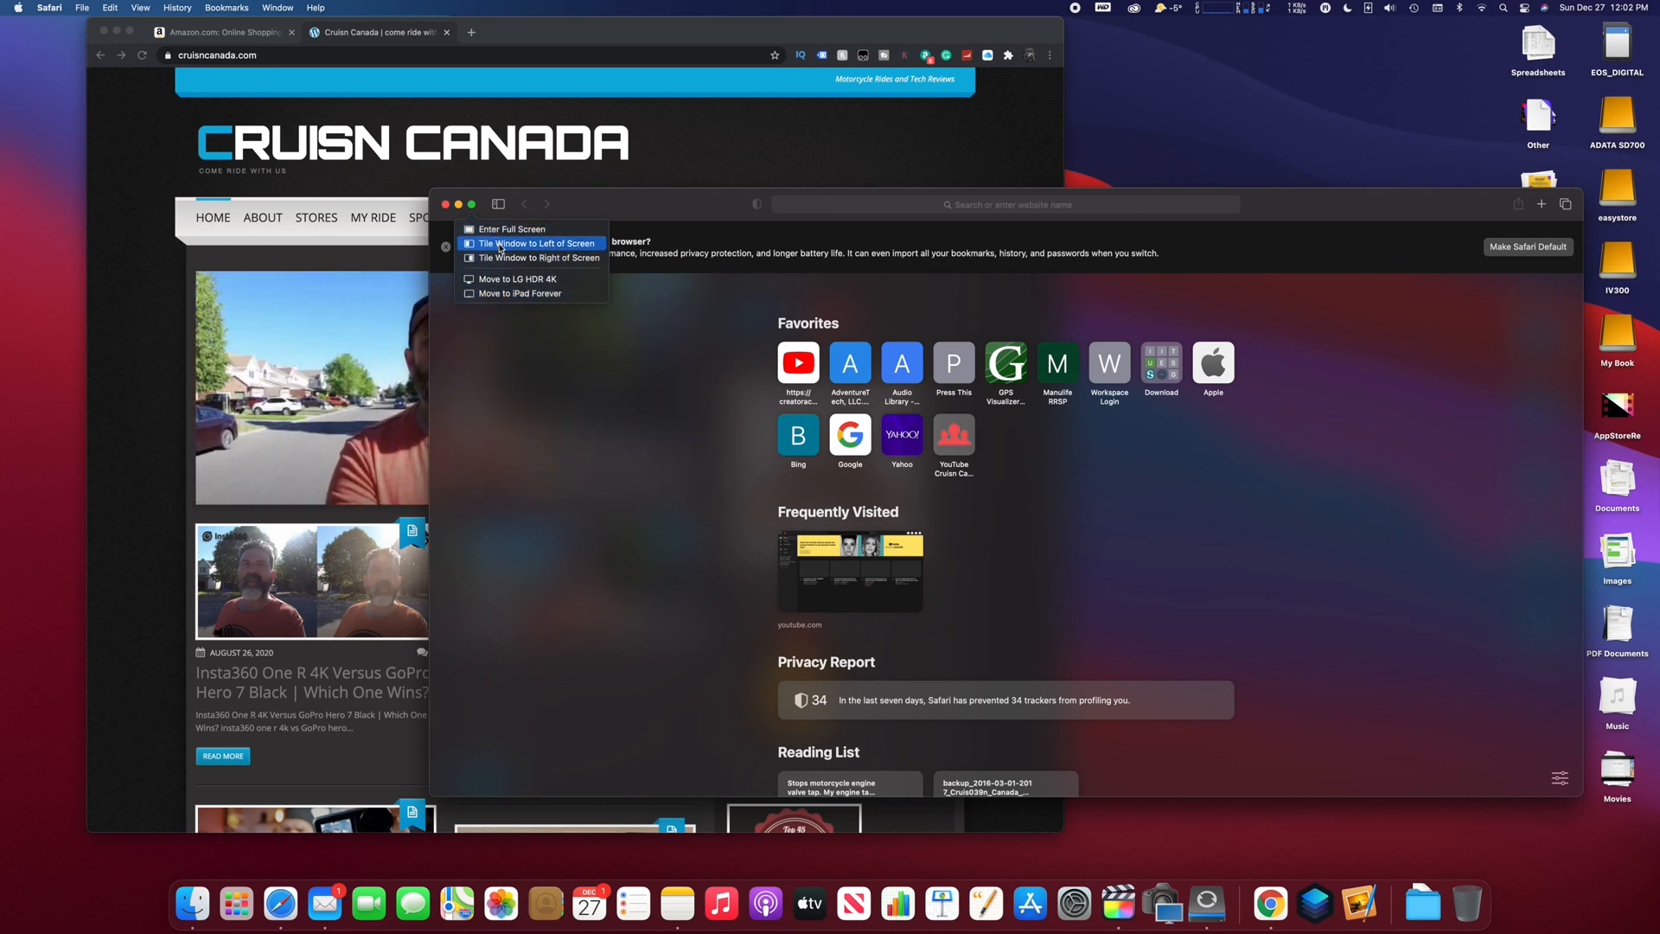
pyautogui.moveTo(539, 258)
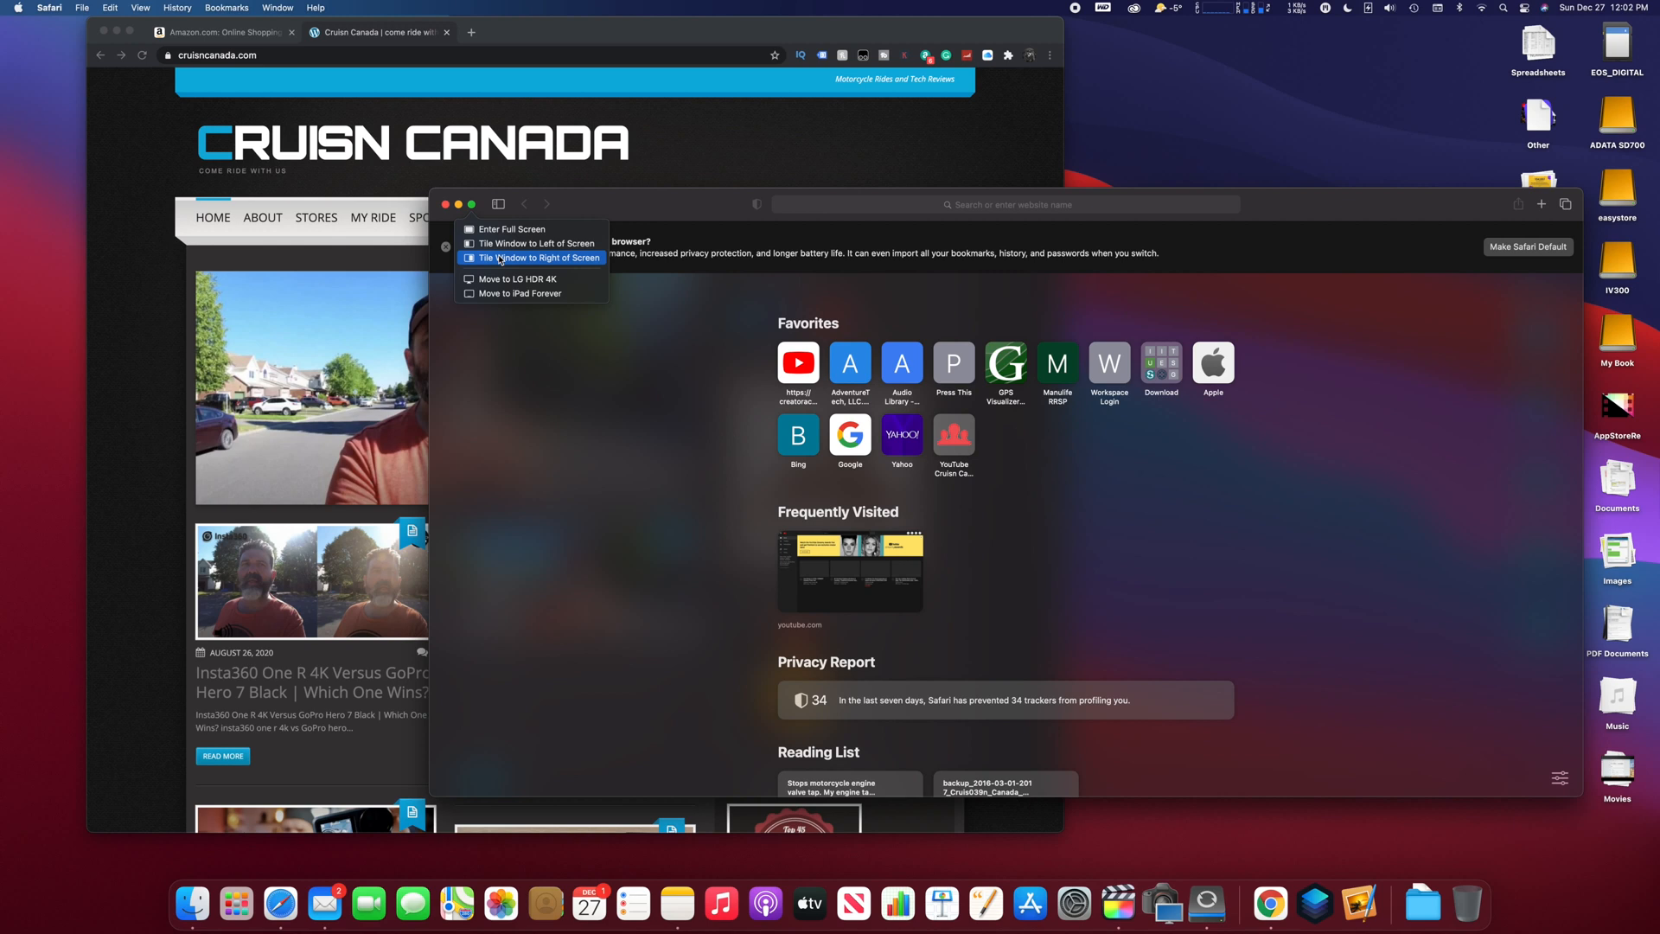
pyautogui.click(543, 258)
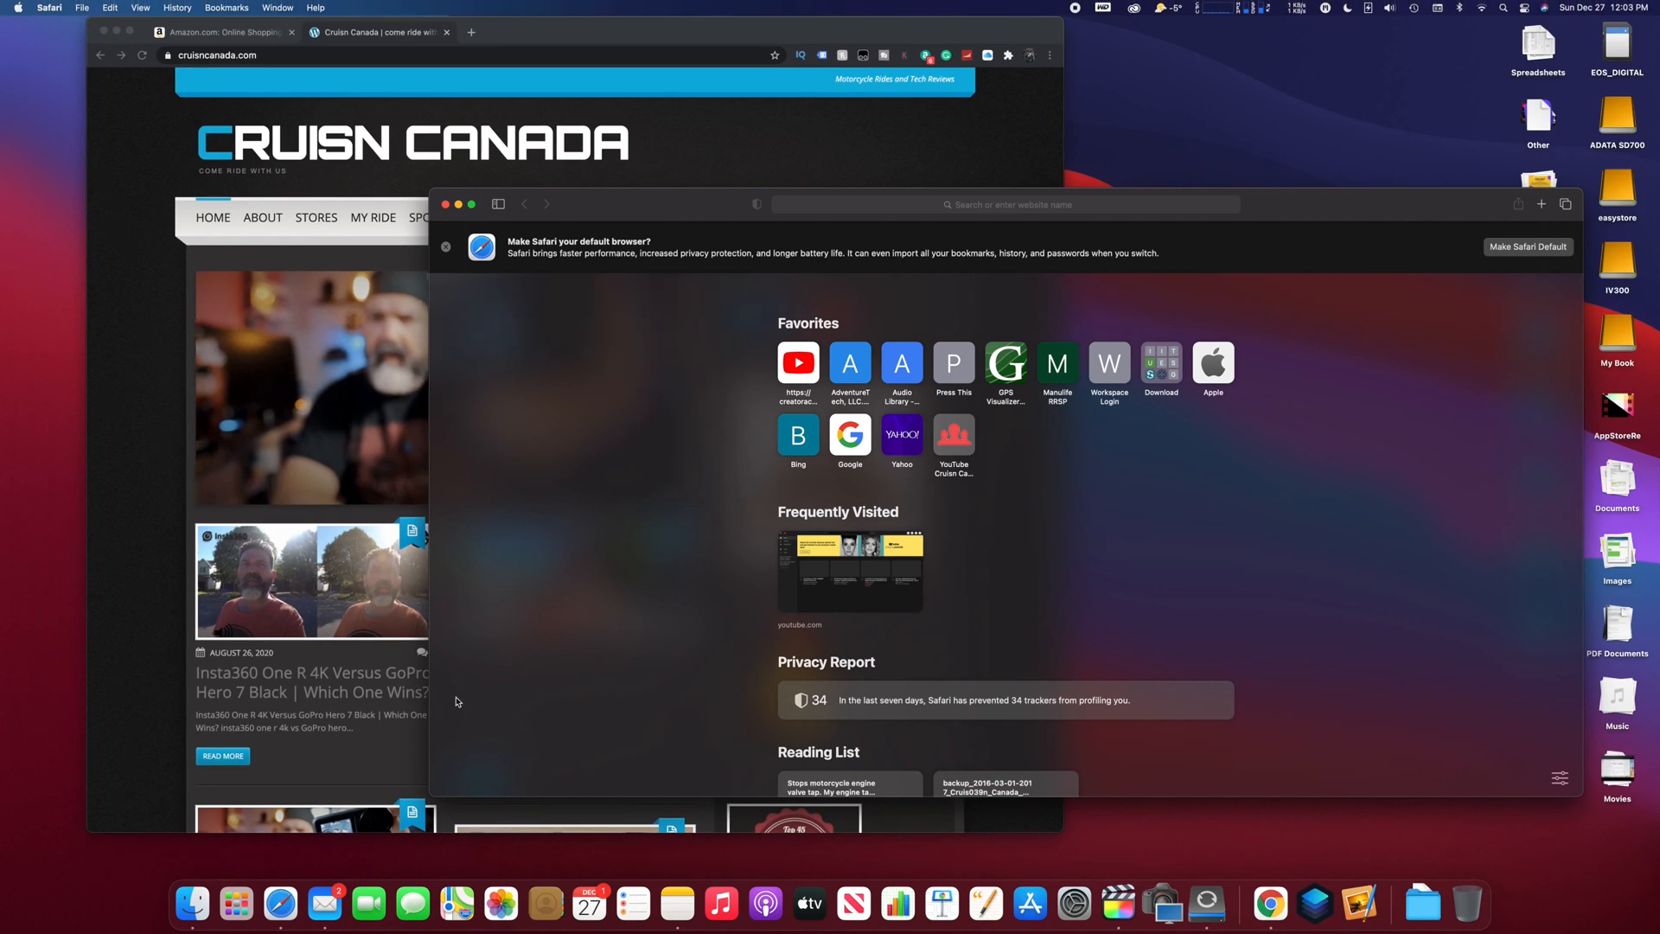
pyautogui.moveTo(676, 904)
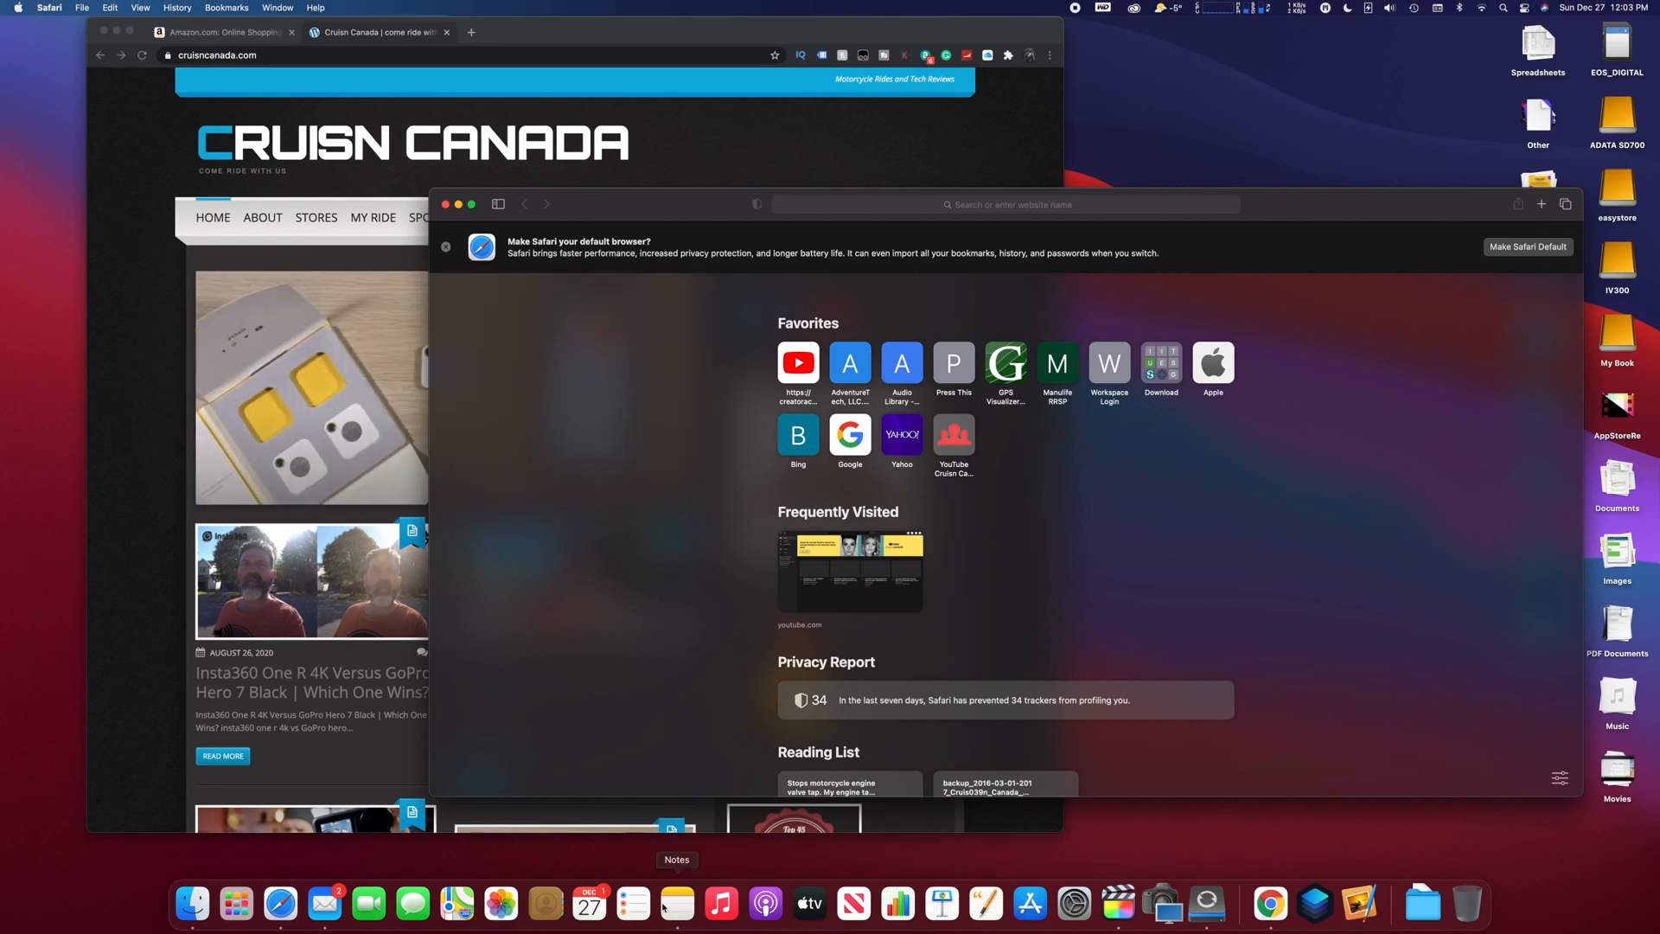
pyautogui.moveTo(633, 905)
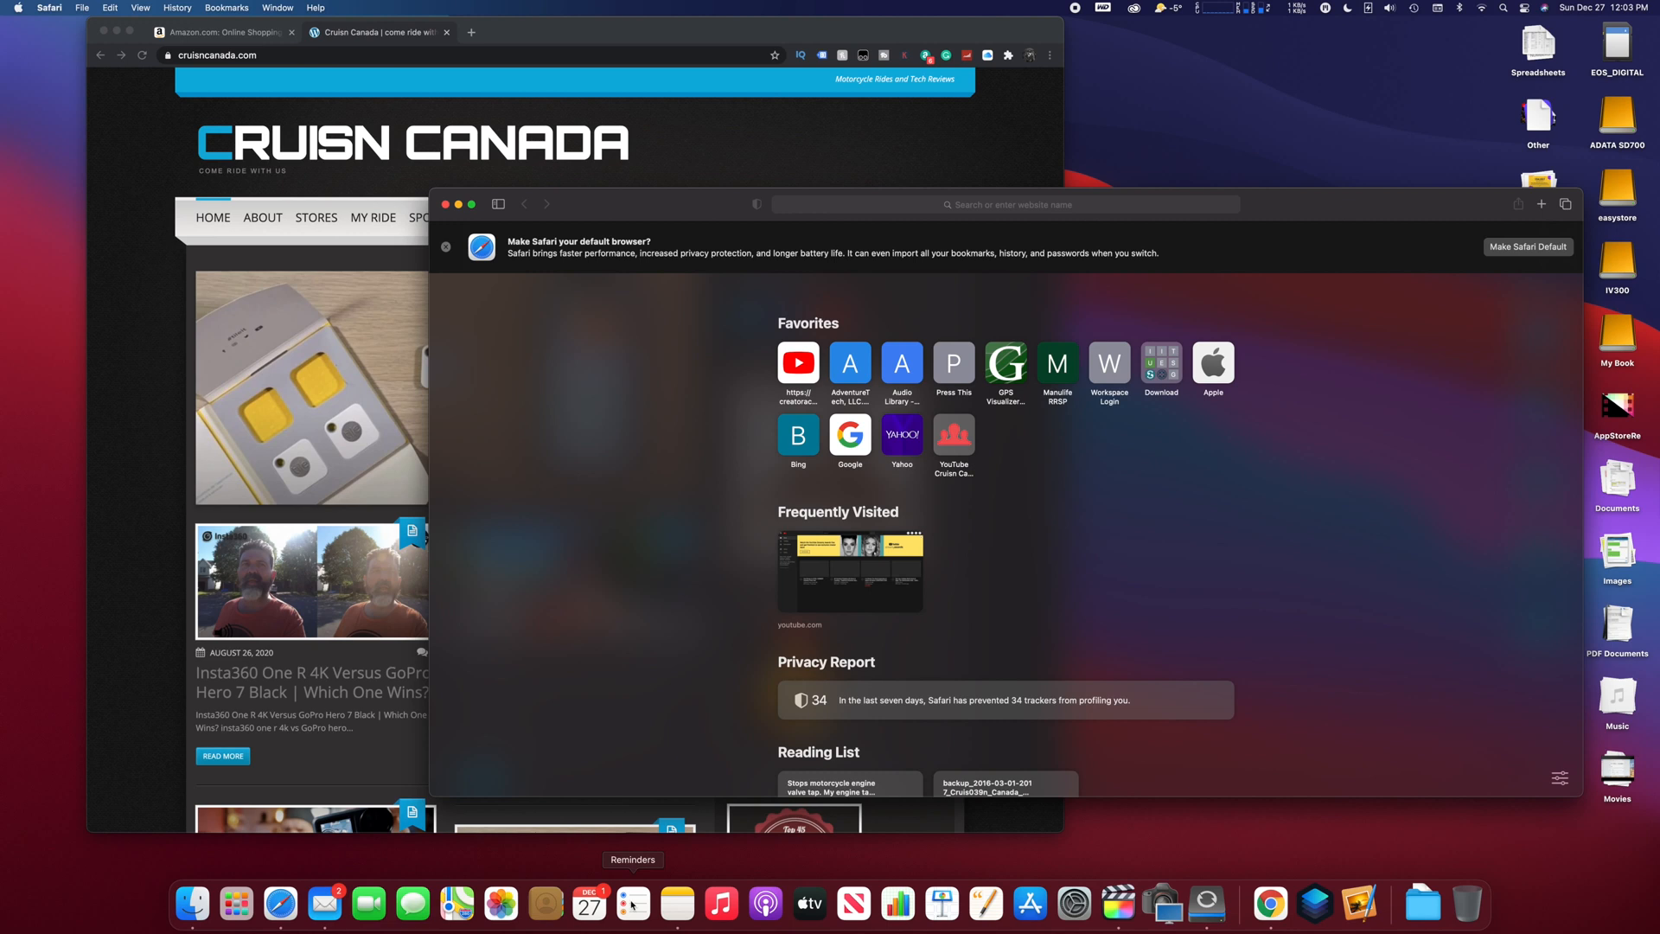
# Launch Calendar, then tile Safari to the right half of the screen
pyautogui.click(588, 902)
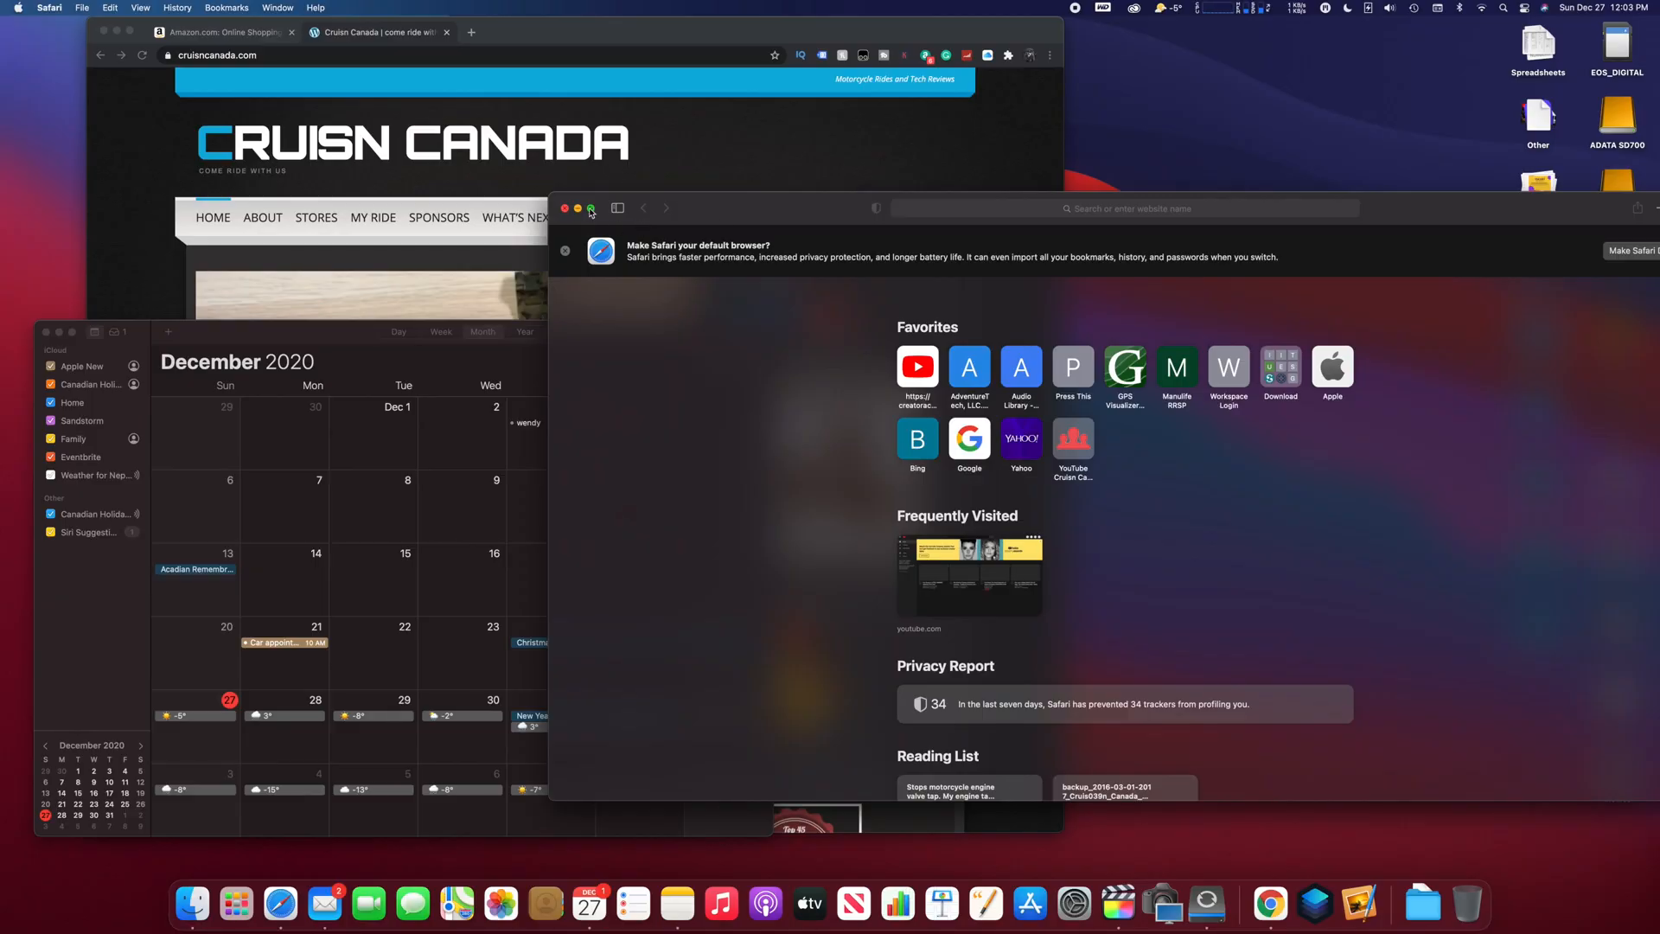
pyautogui.moveTo(592, 208)
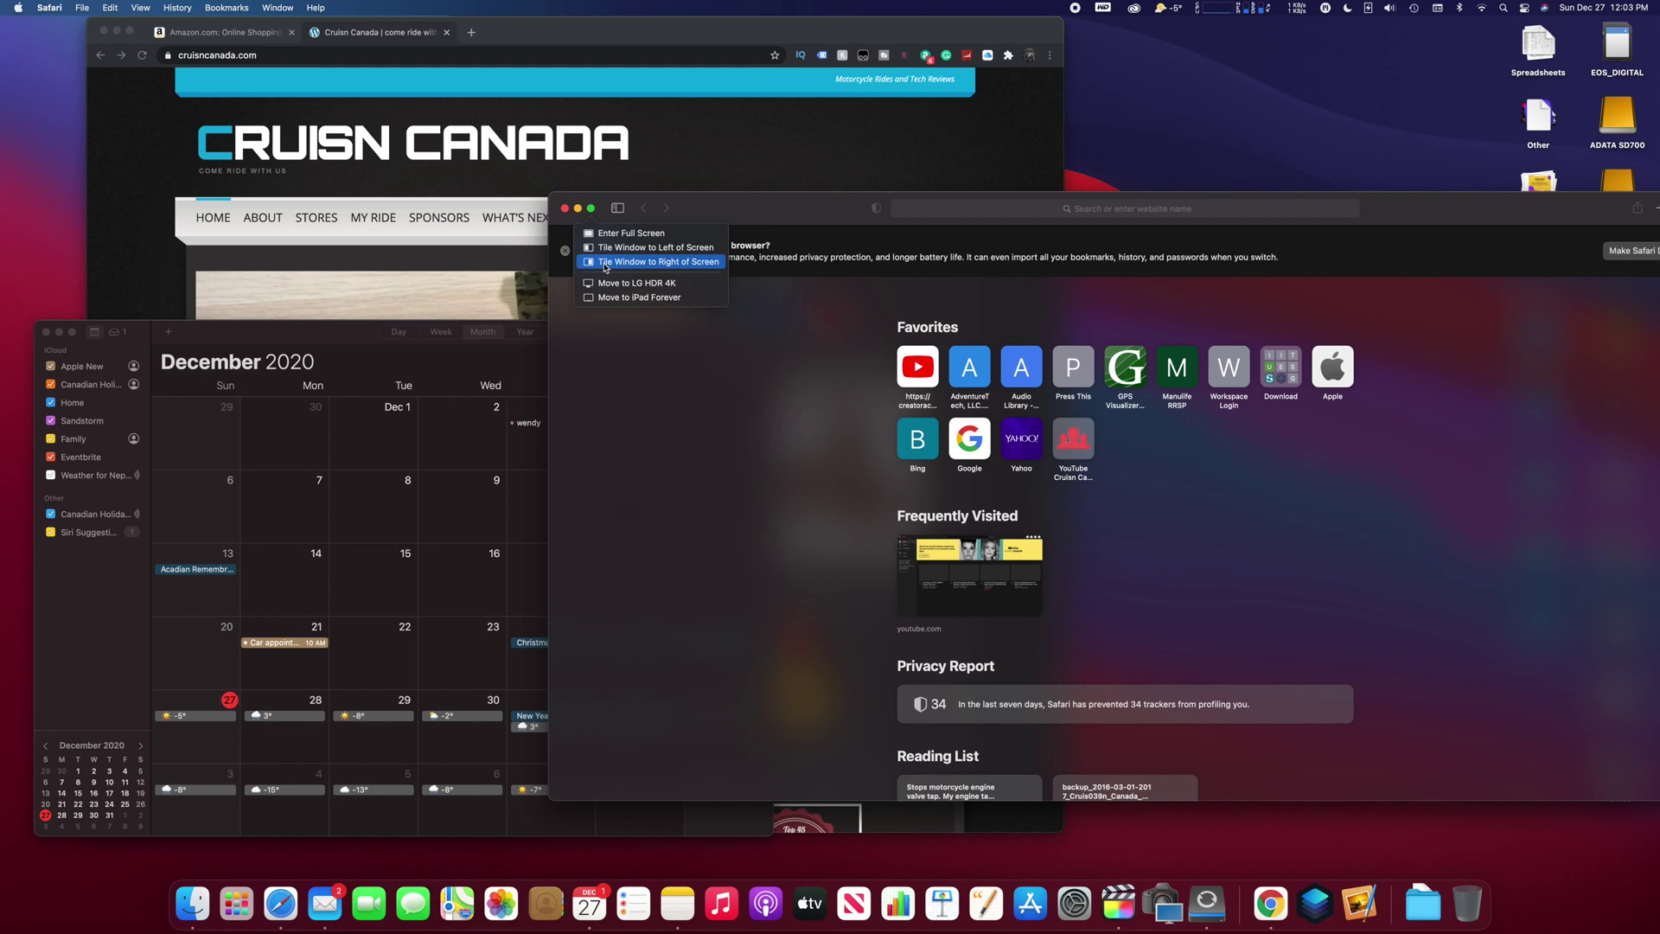
pyautogui.click(662, 261)
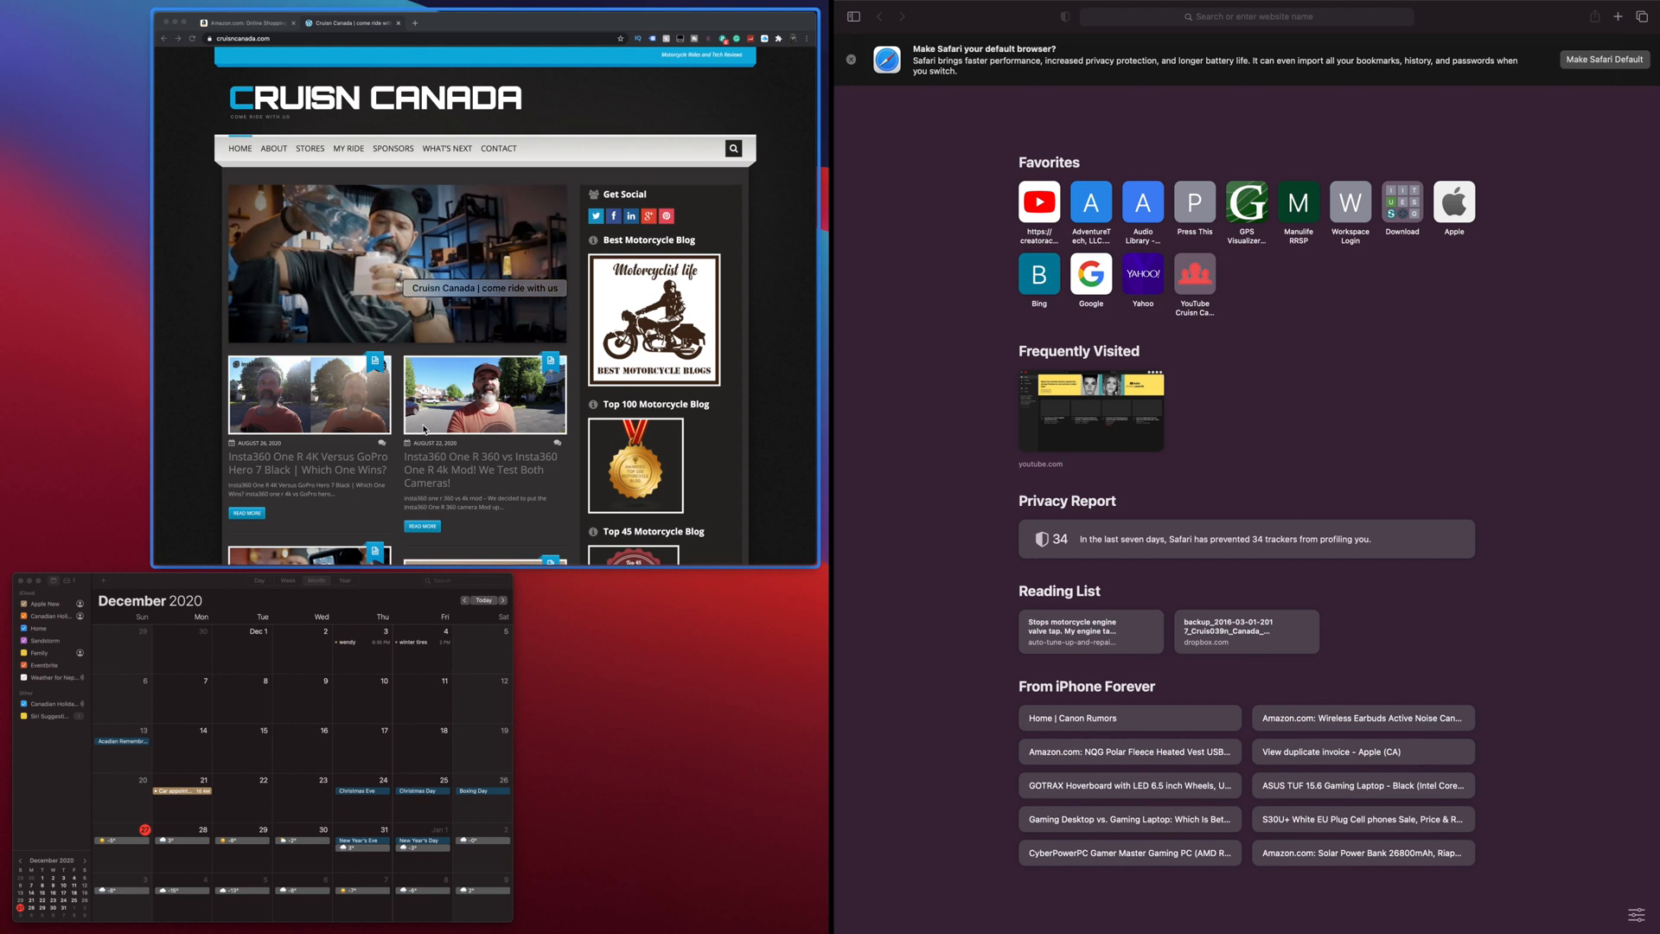
pyautogui.moveTo(487, 423)
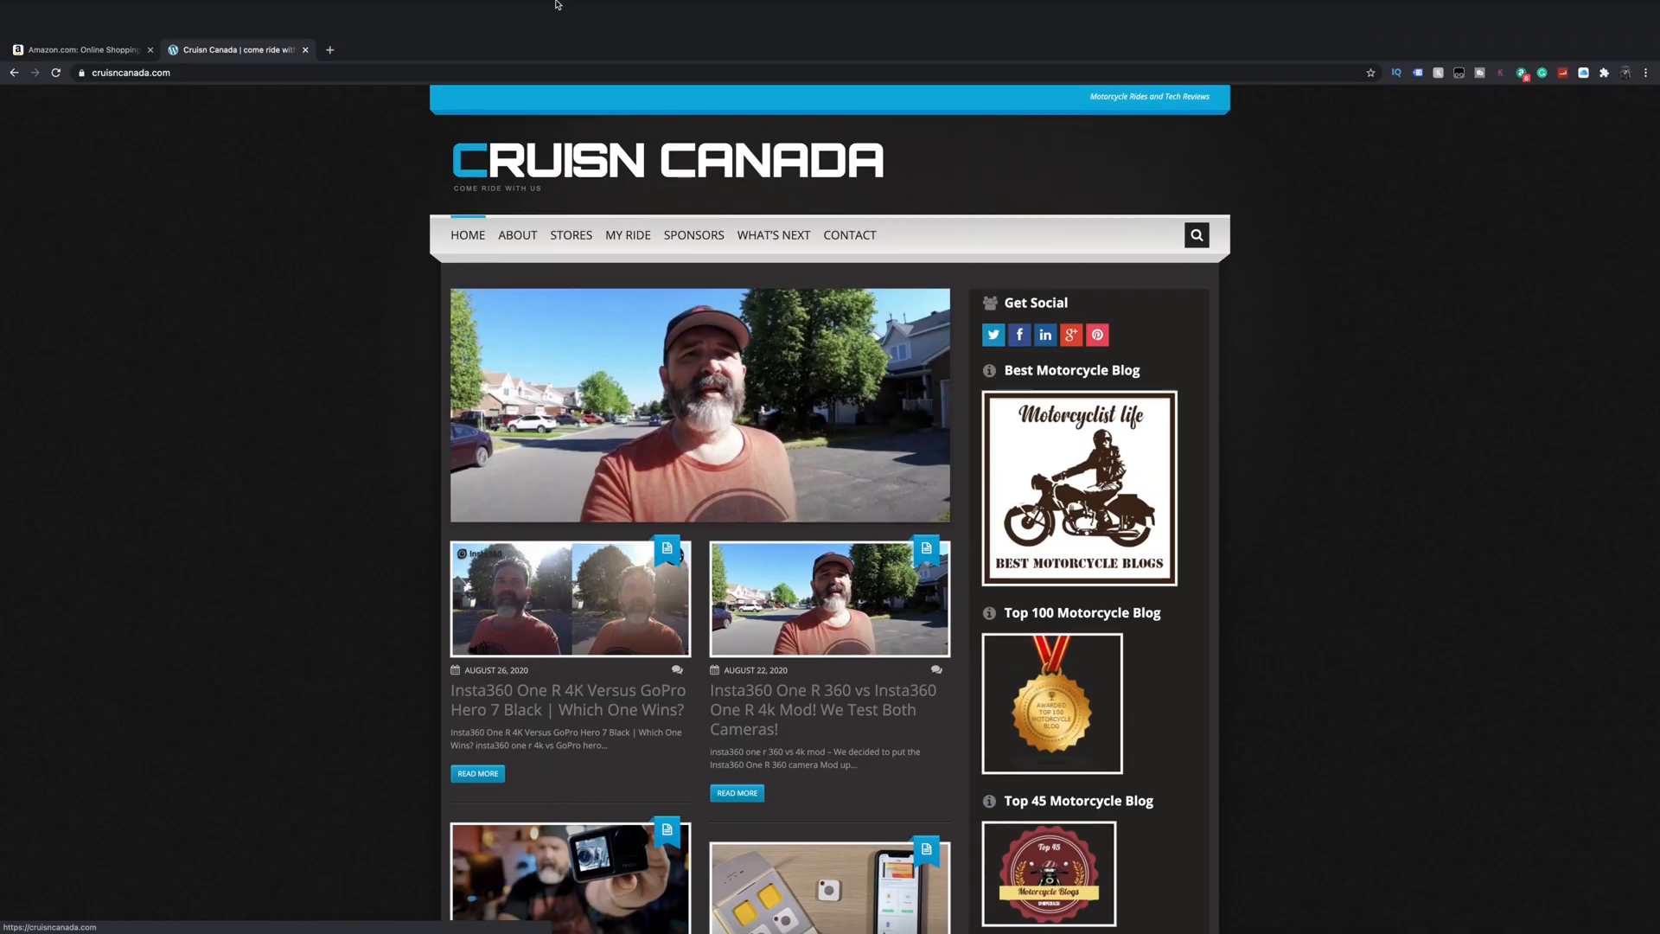
# Exit full screen so Chrome's Cruisn Canada page returns to a normal window
pyautogui.click(45, 29)
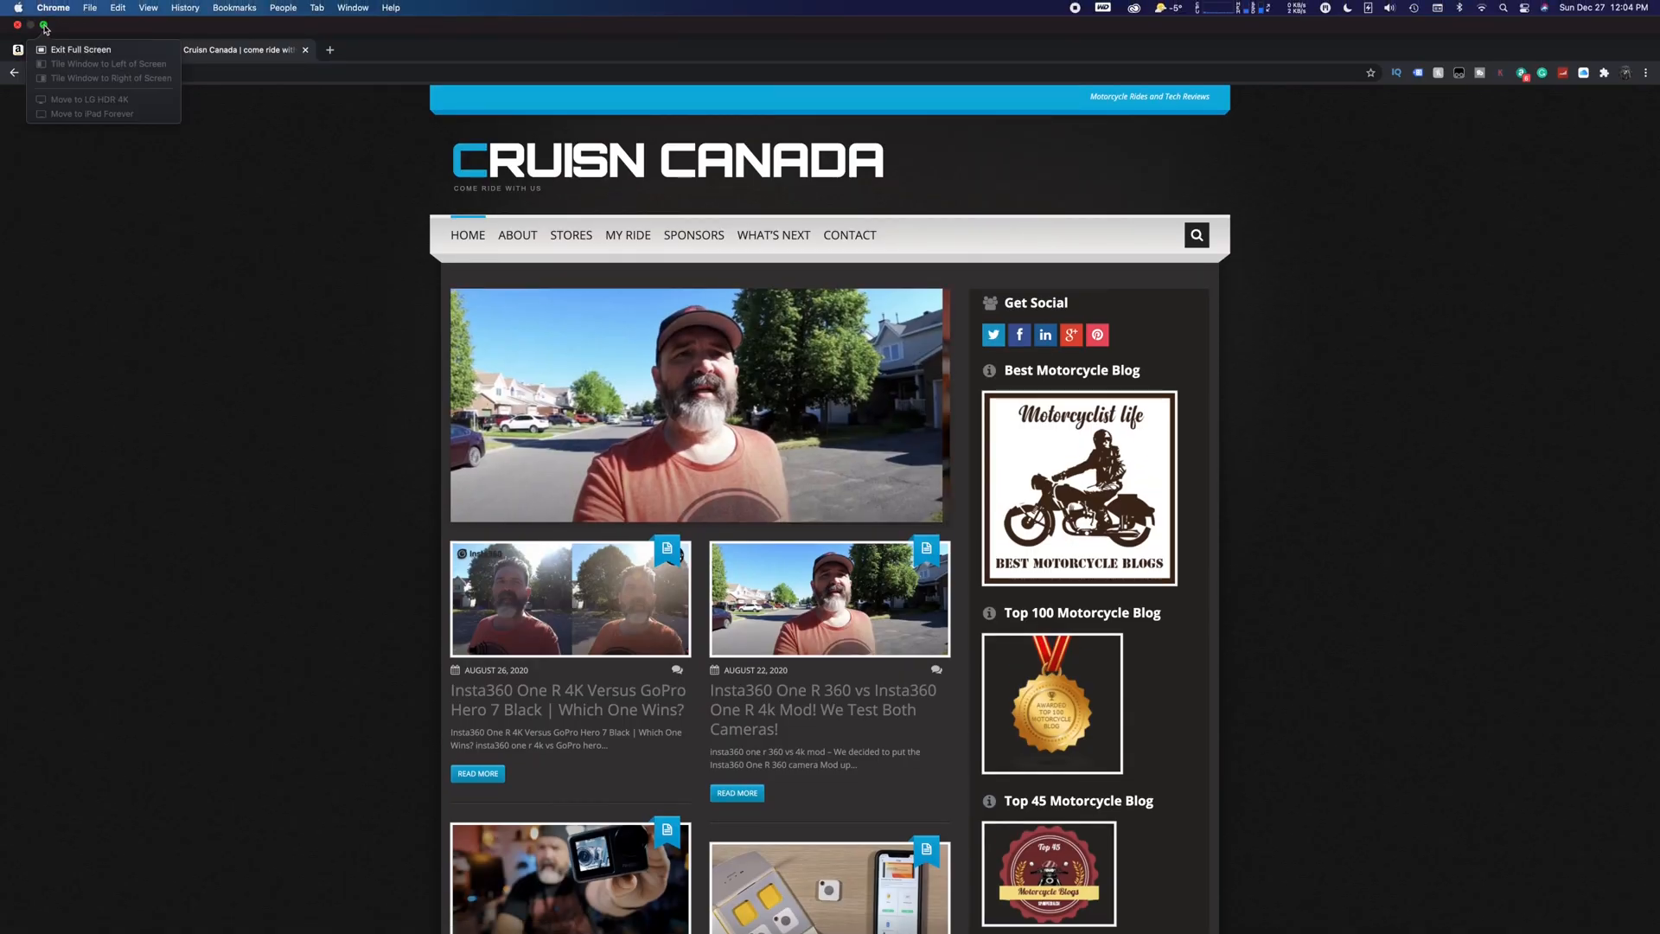
pyautogui.click(79, 48)
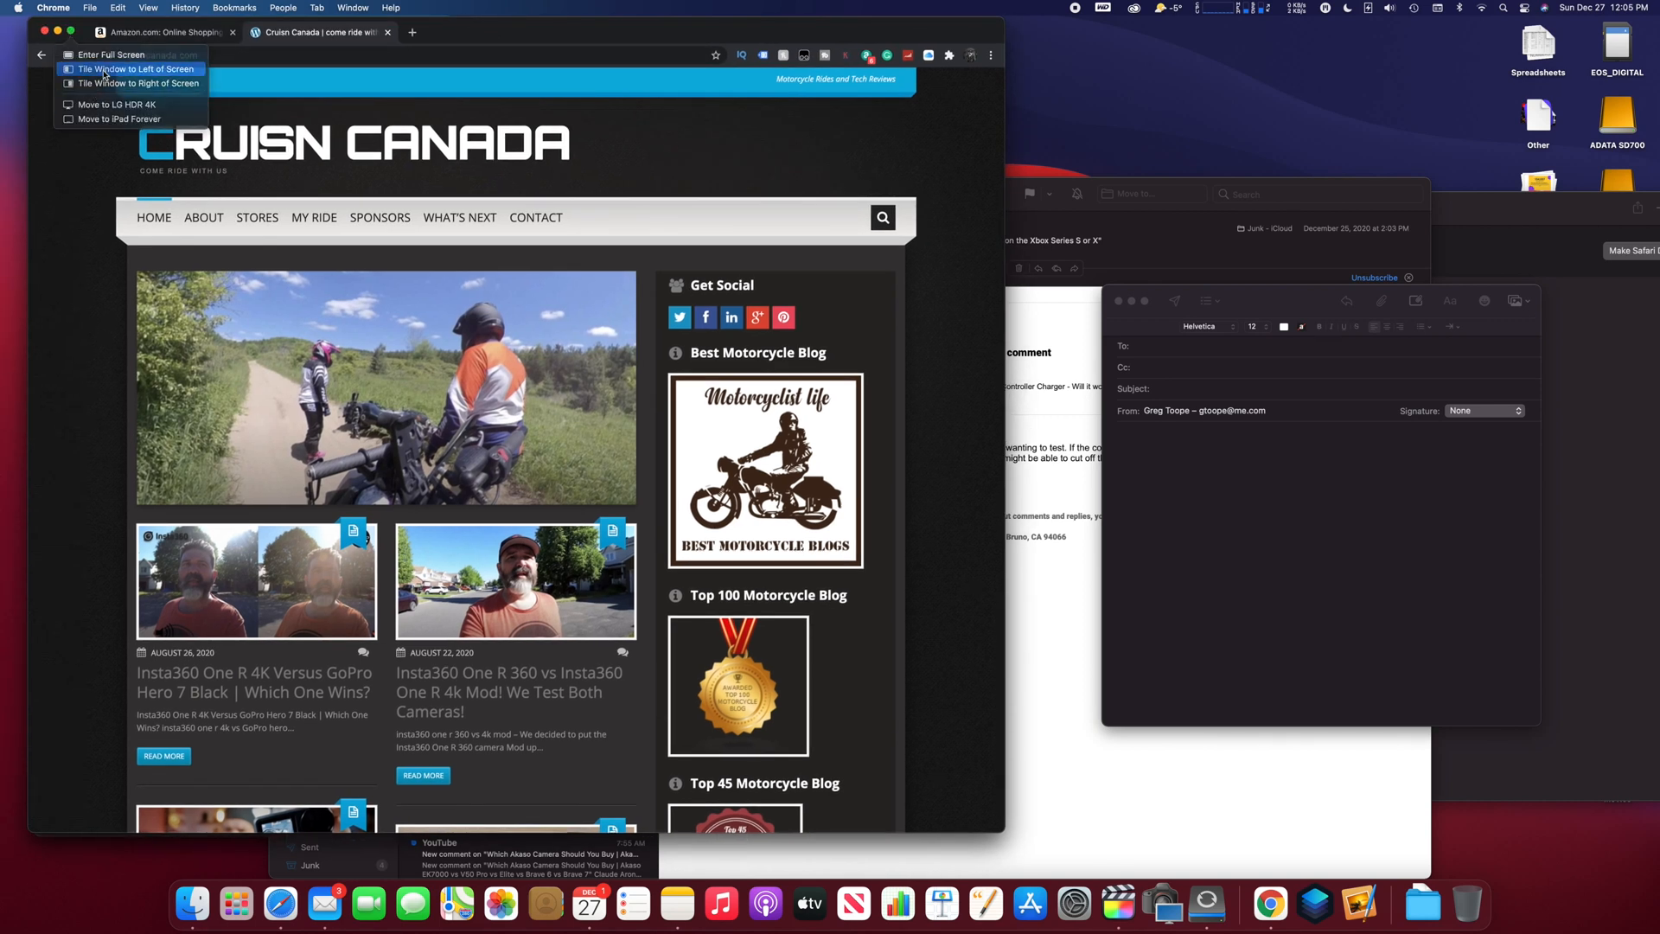
# Tile Chrome to the left half and pair the New Message draft on the right
pyautogui.click(138, 69)
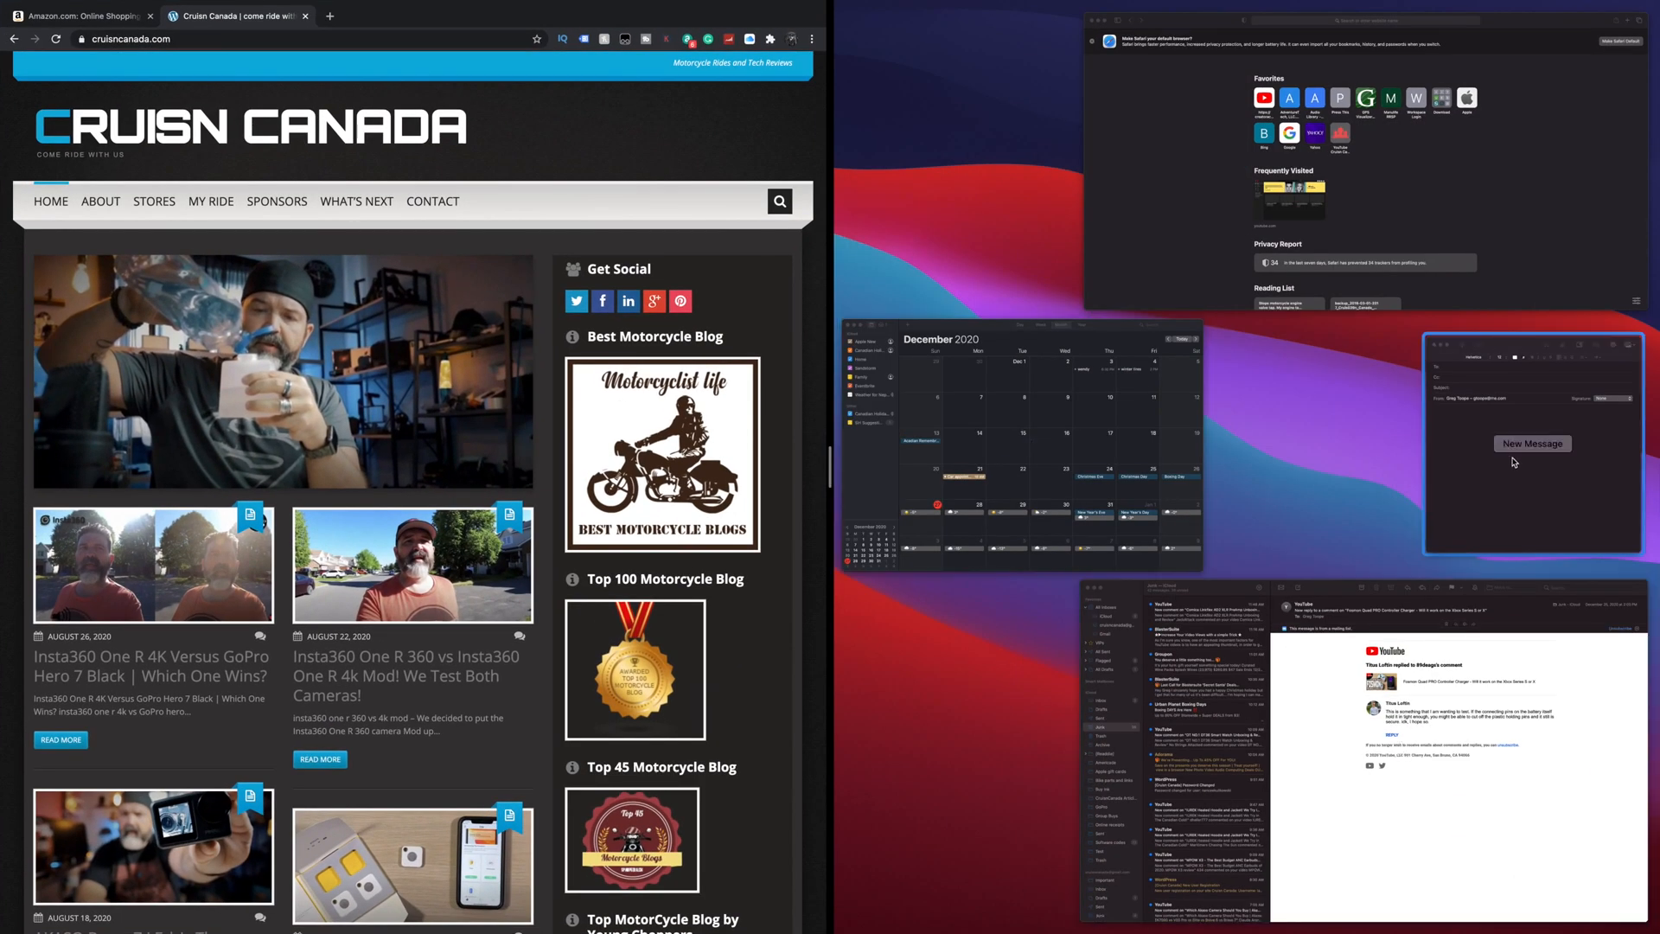
pyautogui.click(1532, 443)
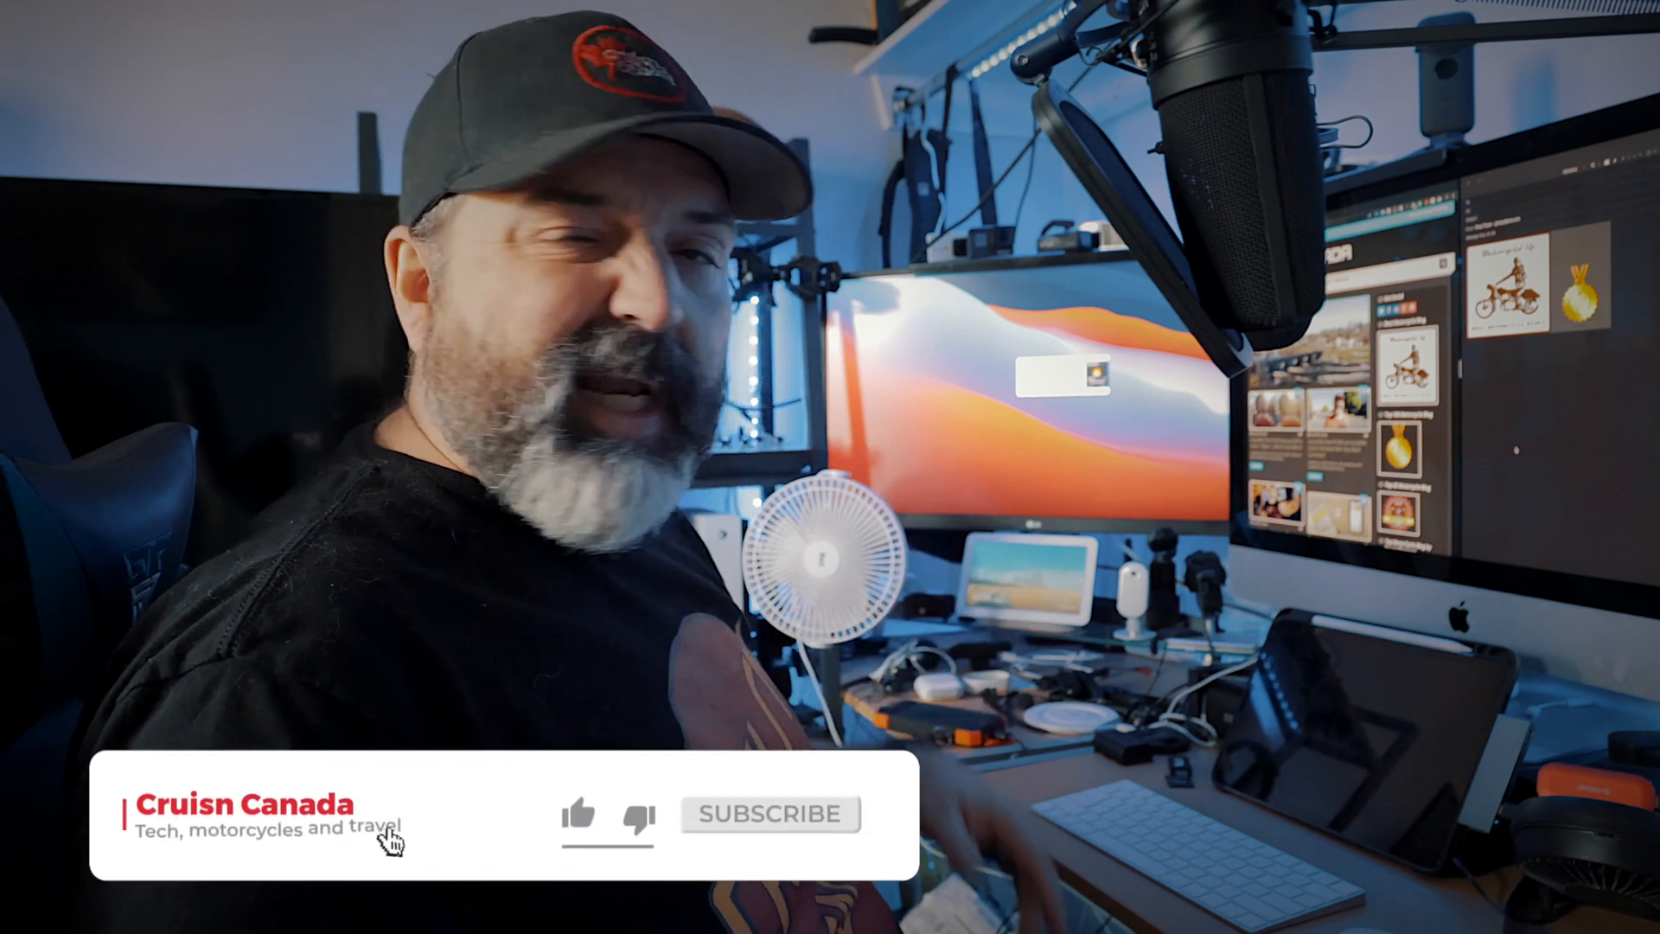
pyautogui.click(579, 815)
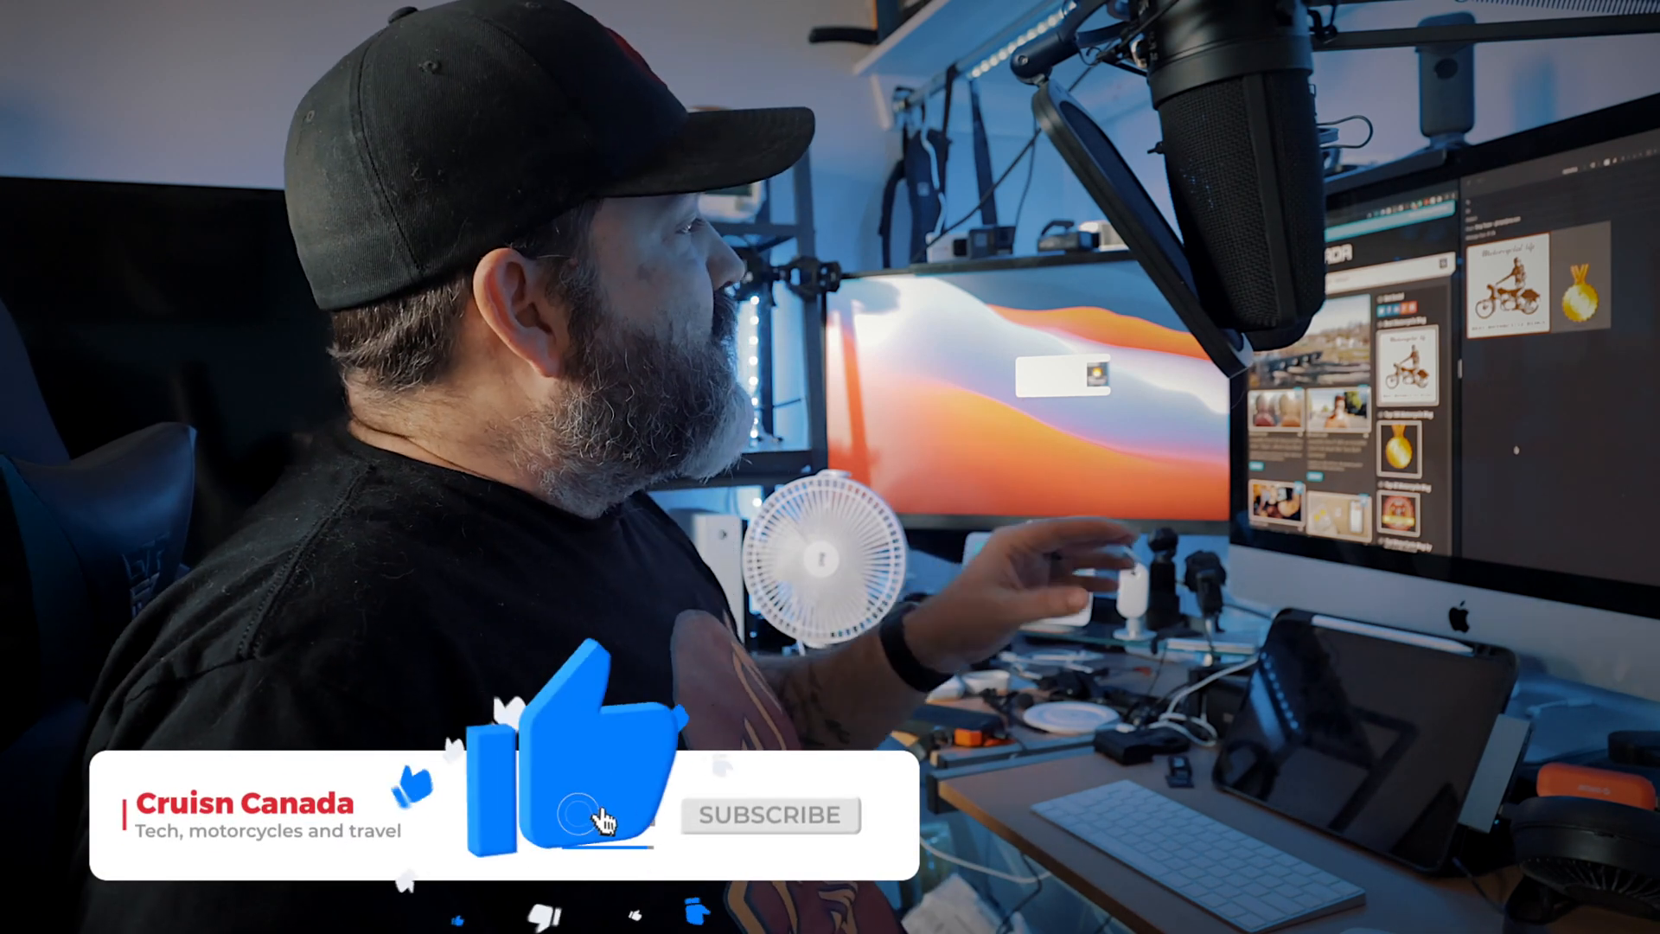